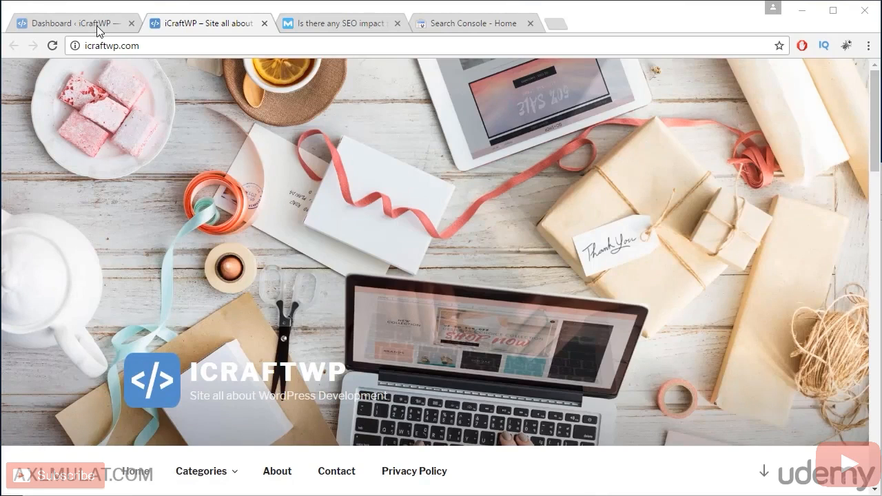
Switch to the admin Dashboard tab and go to Settings > General
{"action": "left_click", "coordinate": [69, 23]}
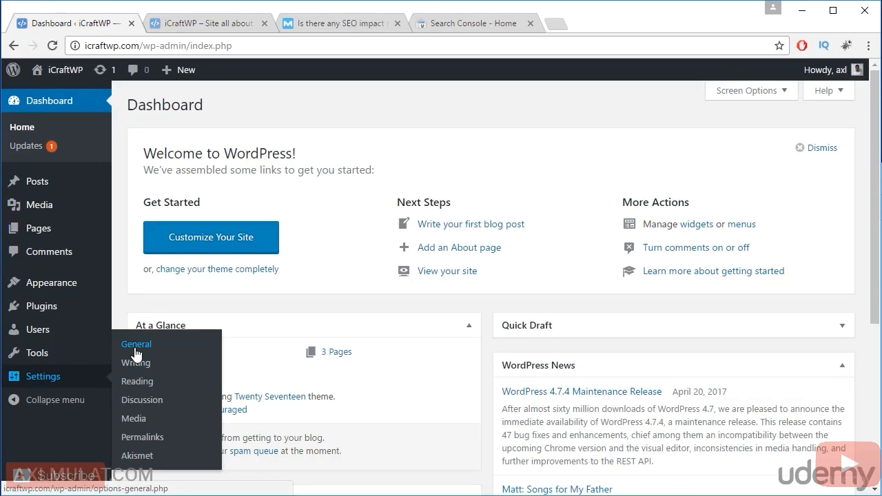
{"action": "left_click", "coordinate": [136, 344]}
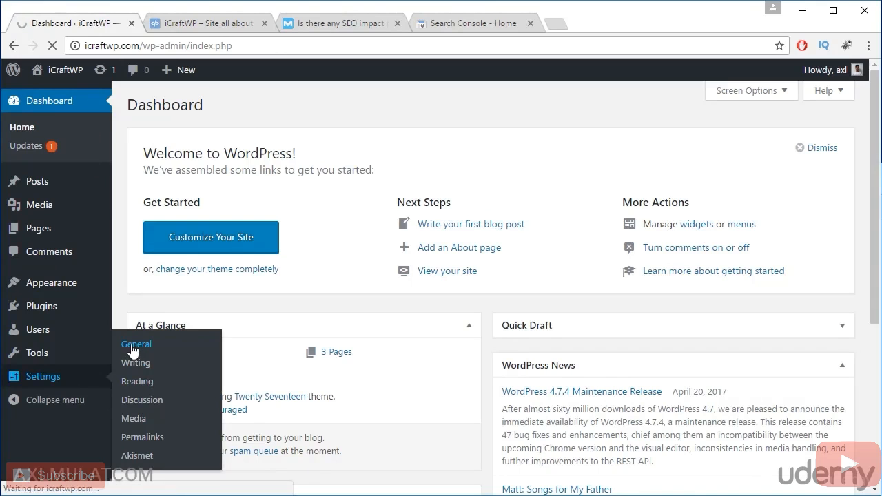
{"action": "left_click", "coordinate": [136, 344]}
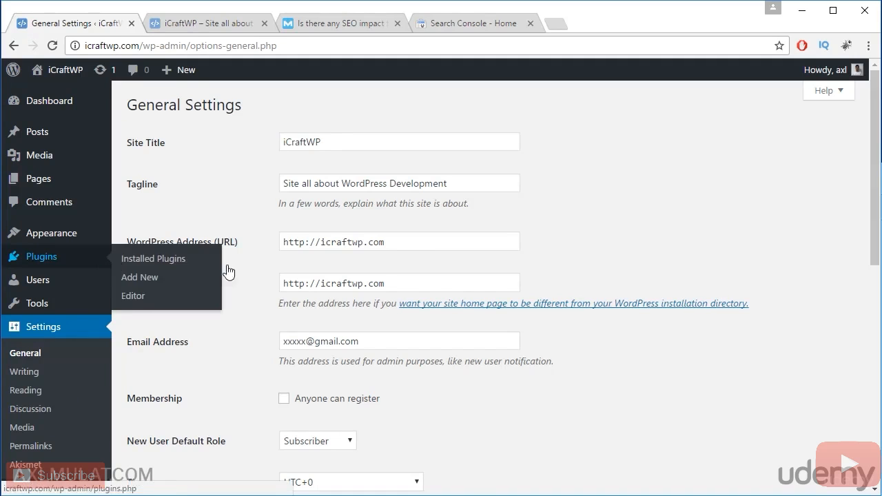
{"action": "left_click", "coordinate": [398, 142]}
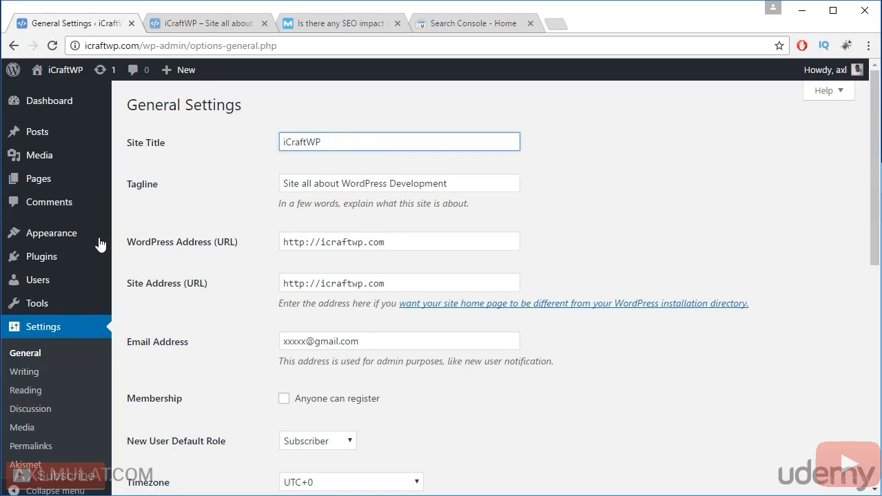
{"action": "left_click", "coordinate": [52, 232]}
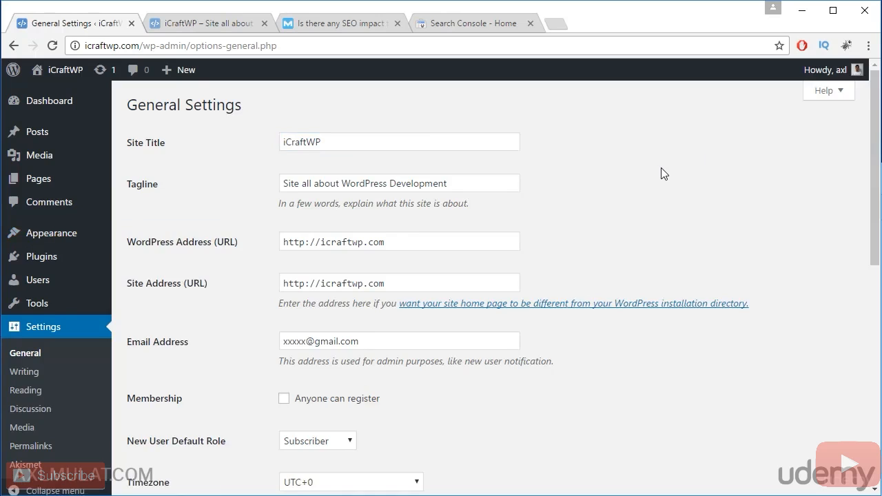
{"action": "scroll", "scroll_direction": "down", "scroll_amount": 3}
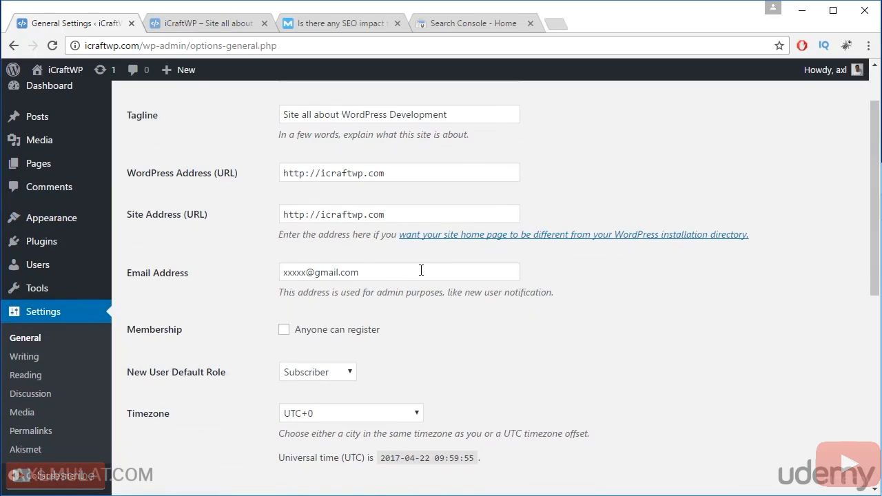
{"action": "mouse_move", "coordinate": [411, 271]}
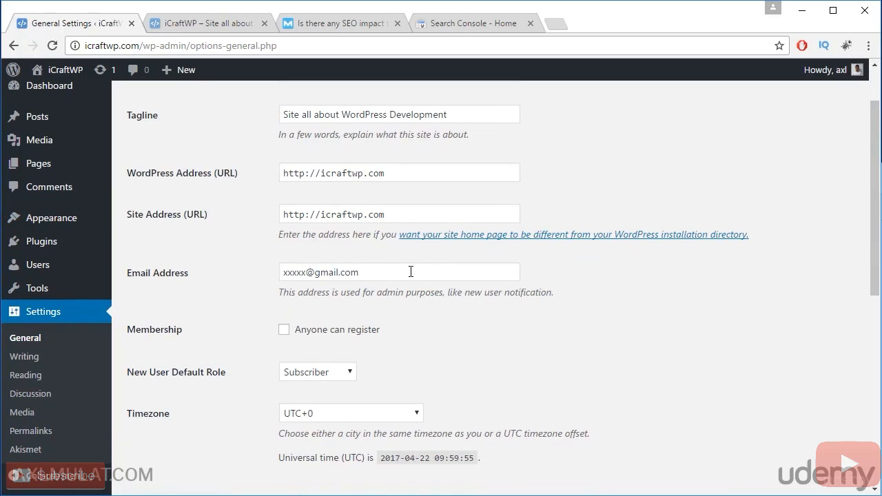
{"action": "scroll", "scroll_direction": "down", "scroll_amount": 3}
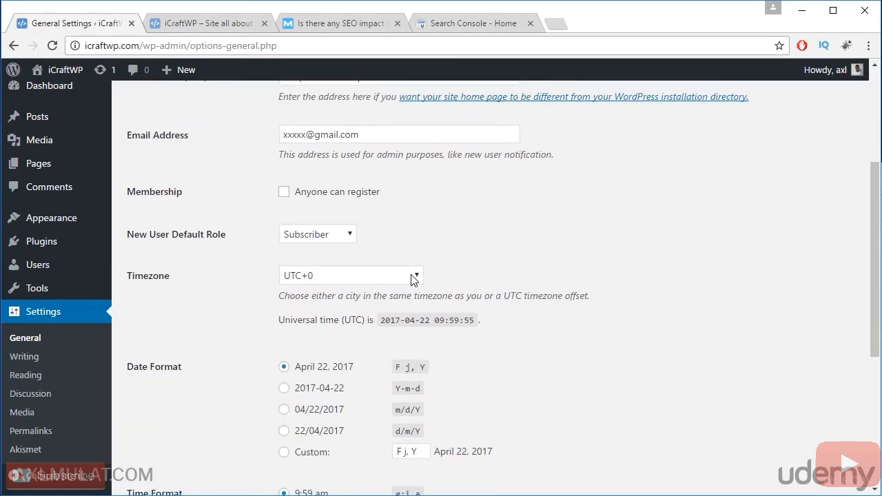
{"action": "mouse_move", "coordinate": [421, 276]}
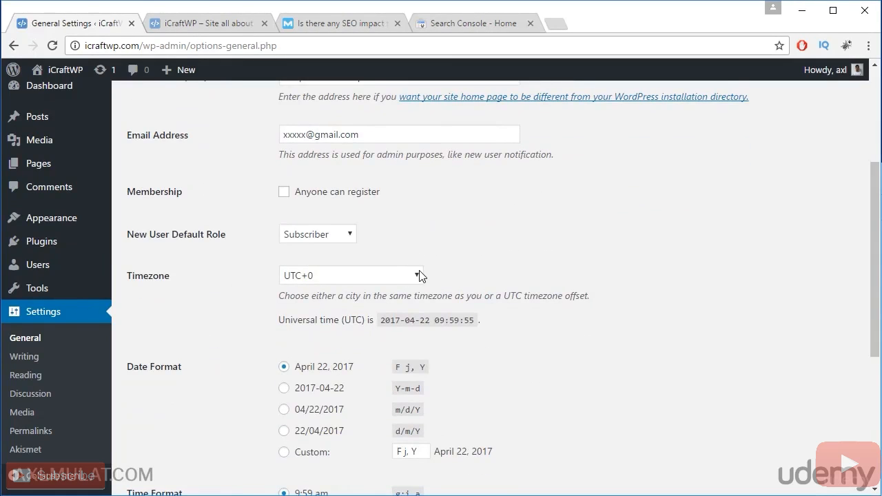
{"action": "mouse_move", "coordinate": [313, 293]}
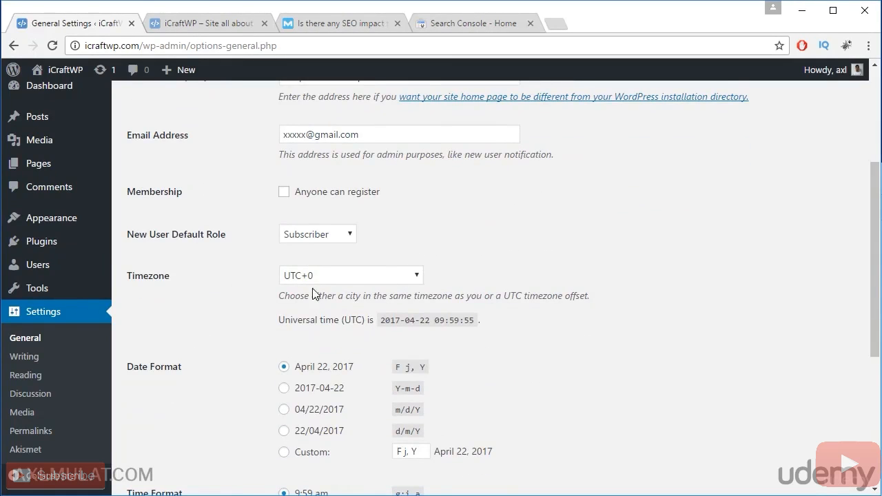
{"action": "scroll", "scroll_direction": "down", "scroll_amount": 3}
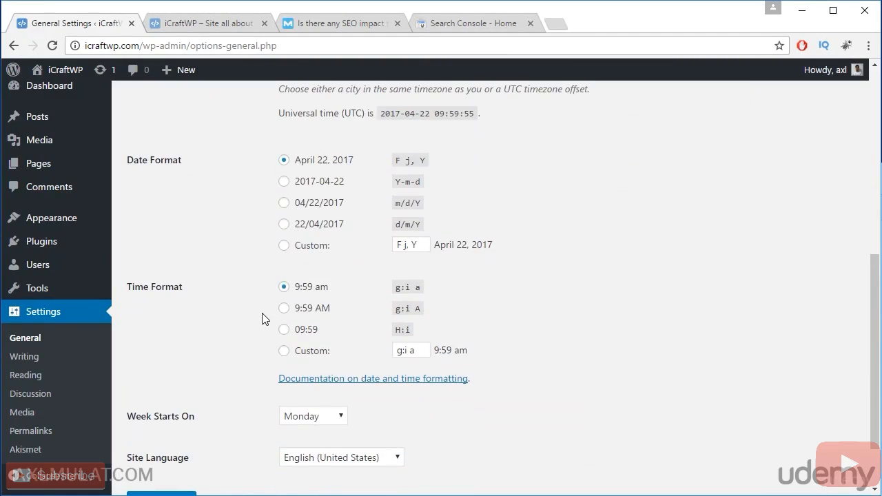
{"action": "scroll", "scroll_direction": "down", "scroll_amount": 3}
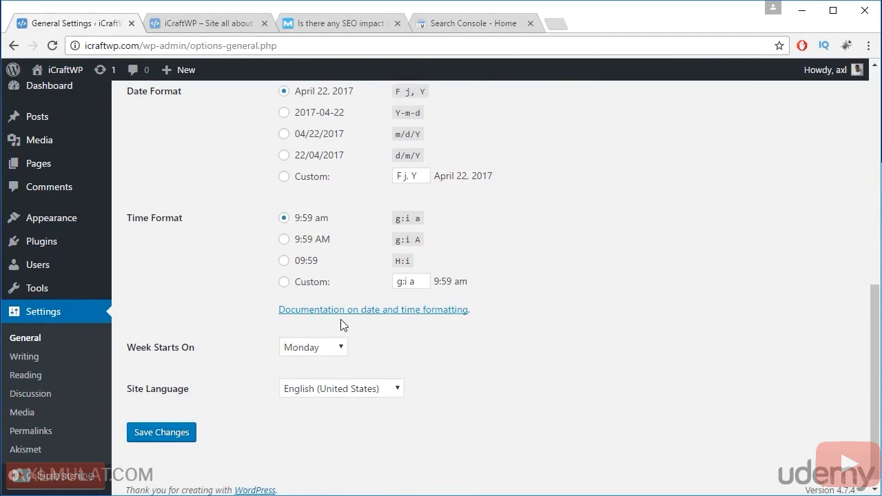
{"action": "mouse_move", "coordinate": [235, 356]}
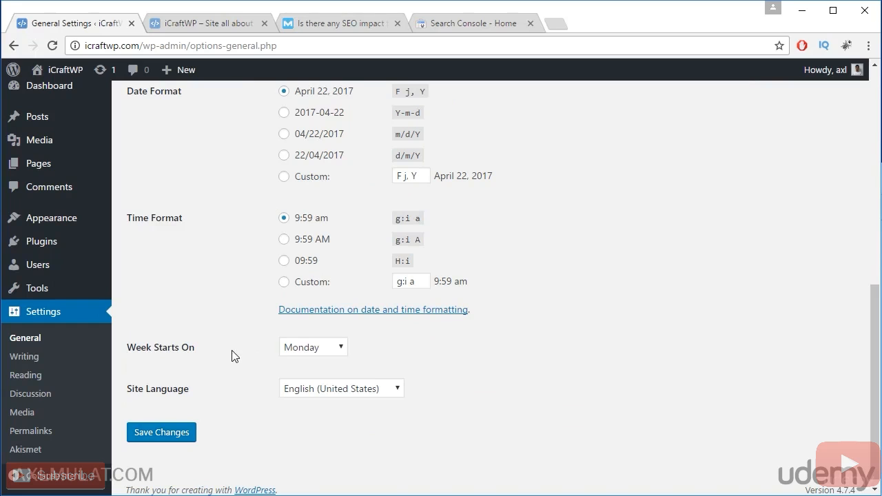
{"action": "left_click", "coordinate": [312, 346]}
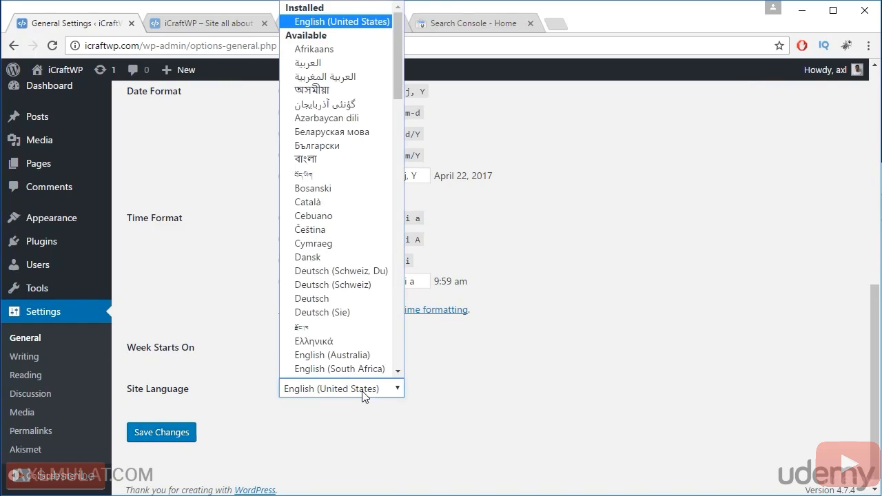
{"action": "mouse_move", "coordinate": [355, 293]}
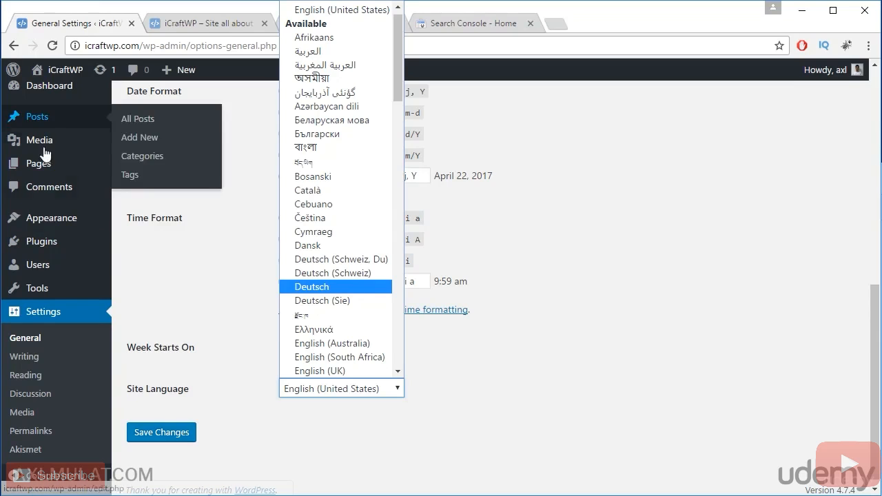
{"action": "mouse_move", "coordinate": [26, 268]}
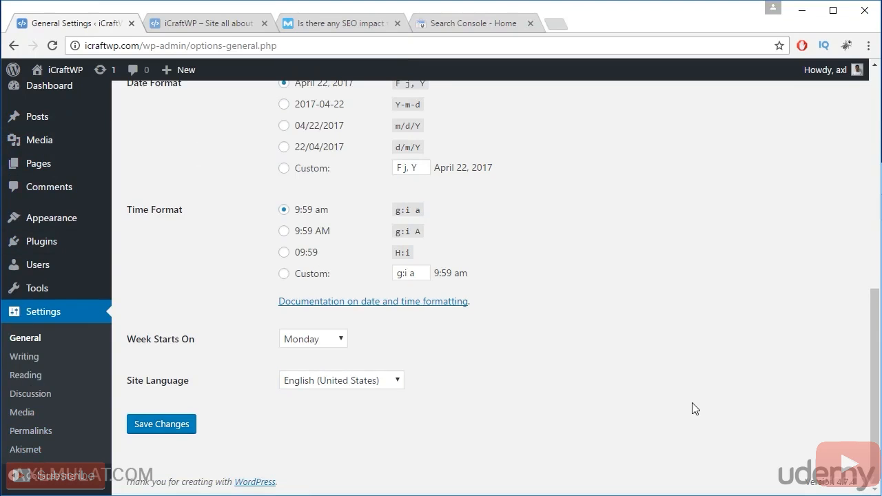
{"action": "scroll", "scroll_direction": "up", "scroll_amount": 3}
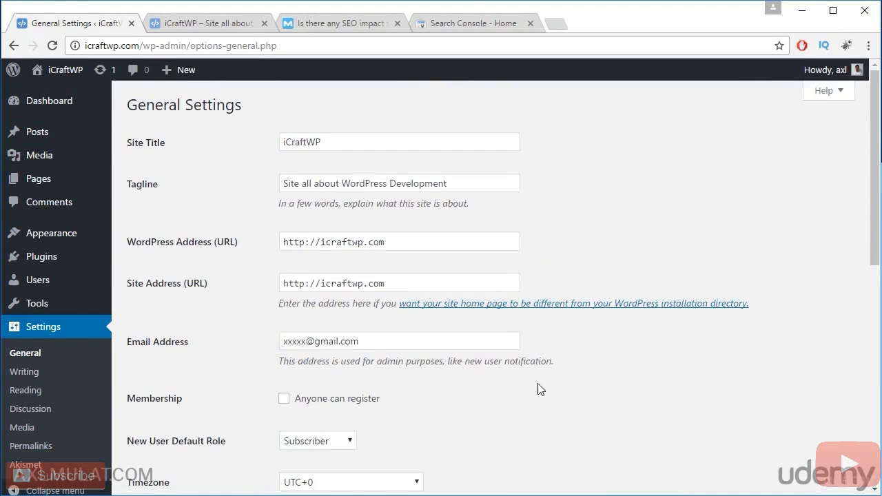
{"action": "mouse_move", "coordinate": [371, 315]}
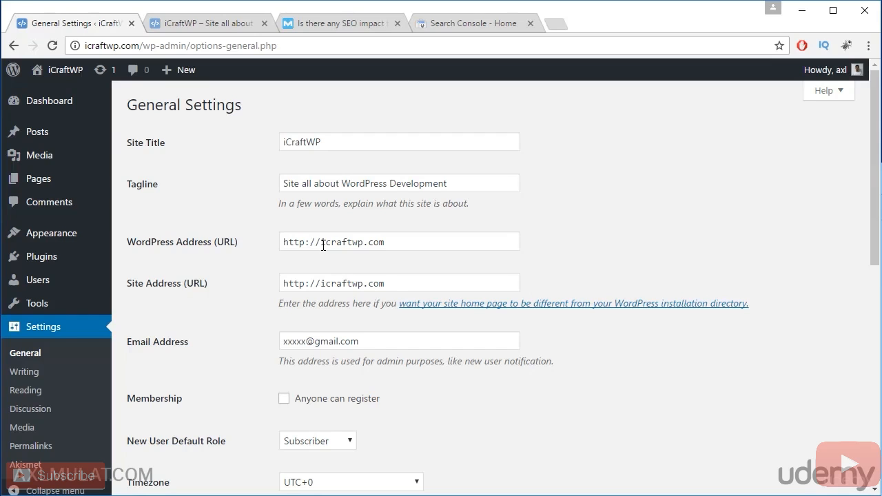
{"action": "type", "text": "www."}
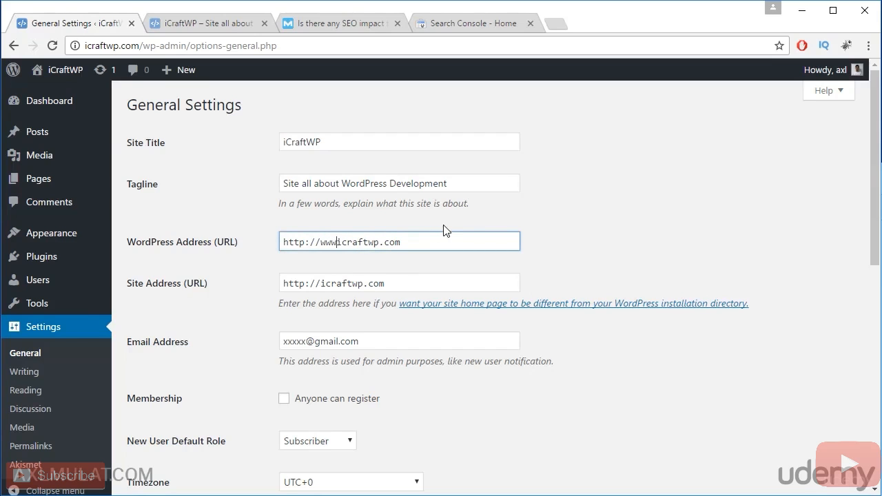
{"action": "left_click", "coordinate": [400, 283]}
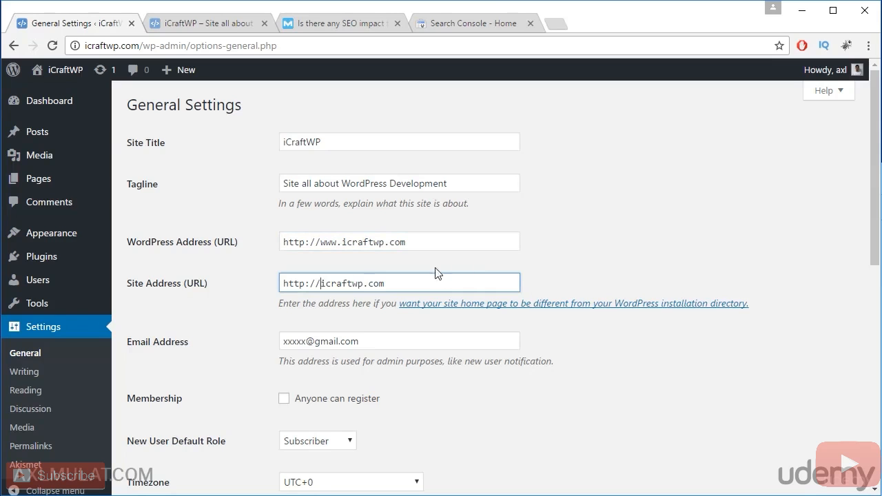
{"action": "scroll", "scroll_direction": "down", "scroll_amount": 3}
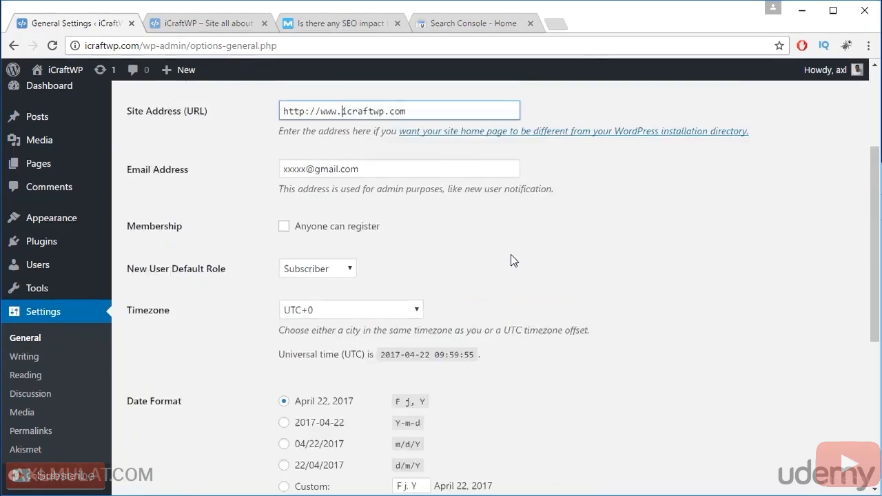
{"action": "scroll", "scroll_direction": "down", "scroll_amount": 3}
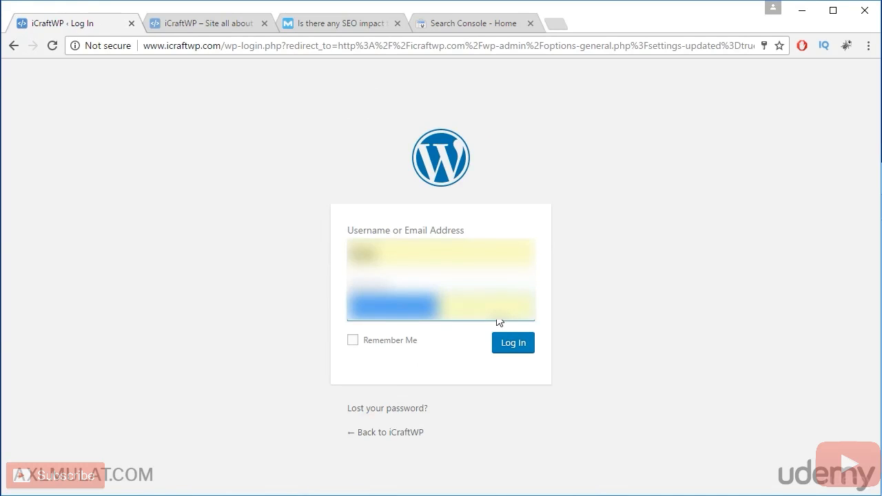
{"action": "left_click", "coordinate": [513, 342]}
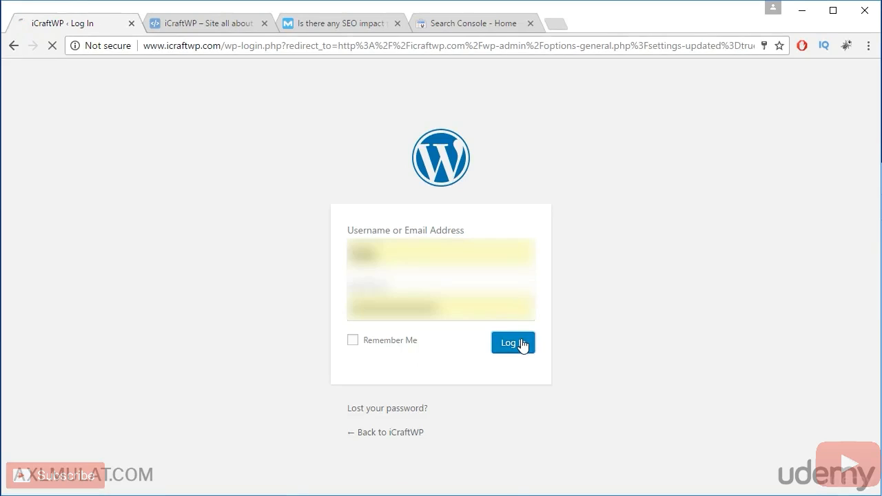
{"action": "left_click", "coordinate": [513, 342]}
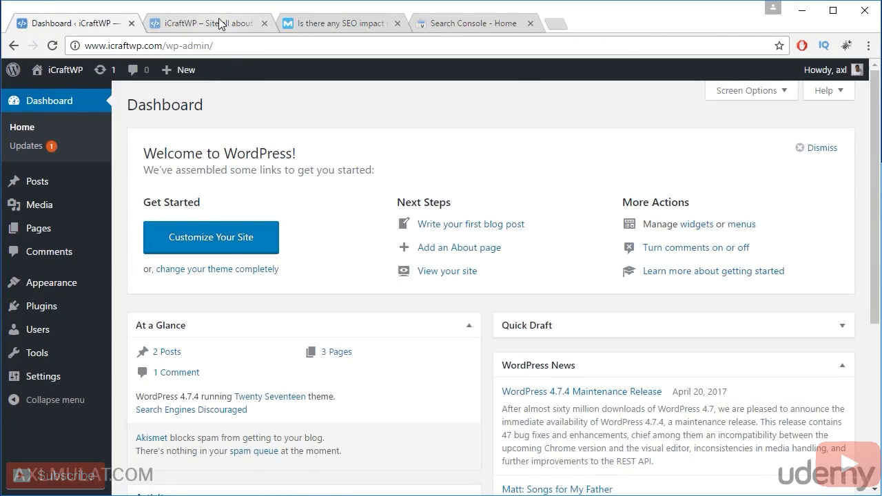
{"action": "left_click", "coordinate": [207, 23]}
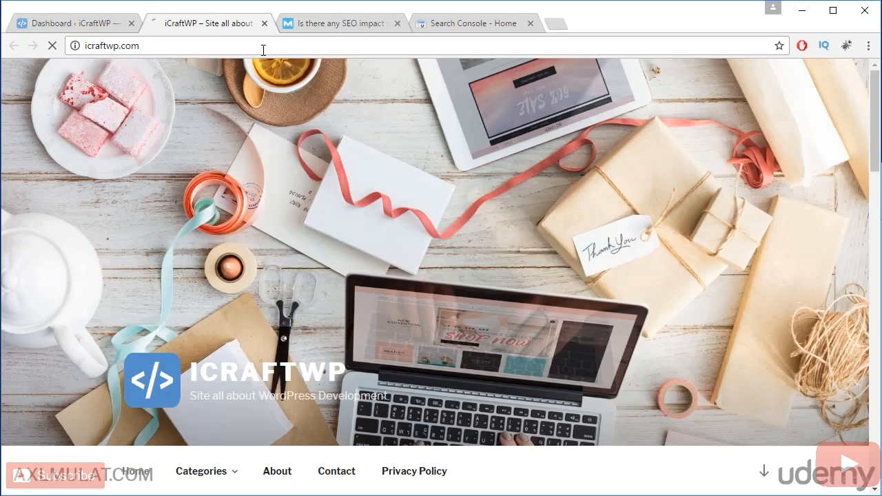
{"action": "key", "text": "Return"}
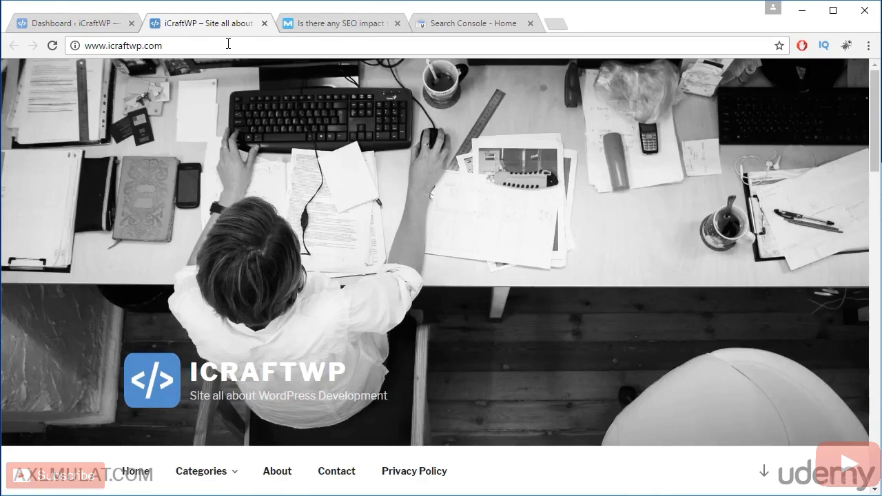
{"action": "left_click", "coordinate": [73, 23]}
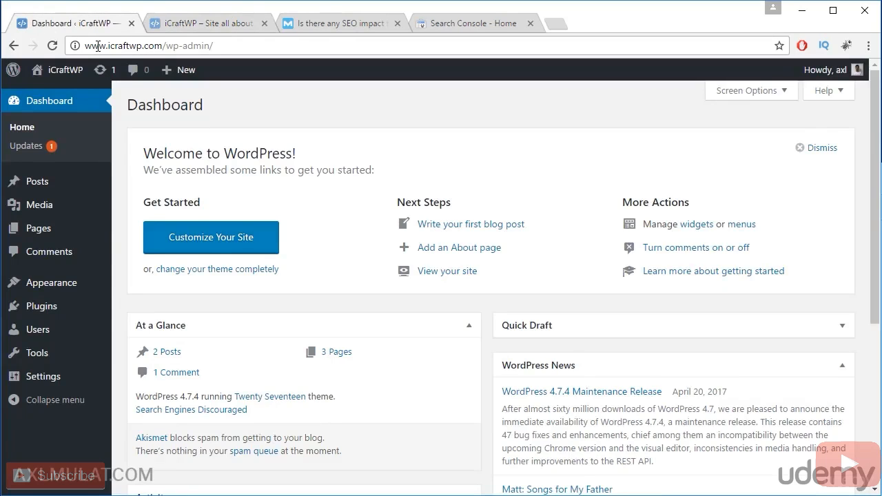
{"action": "mouse_move", "coordinate": [177, 34]}
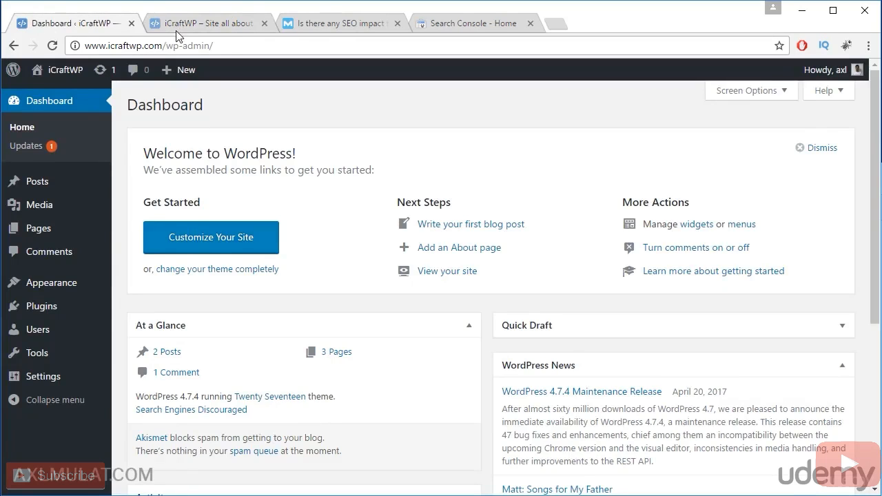
{"action": "left_click", "coordinate": [207, 23]}
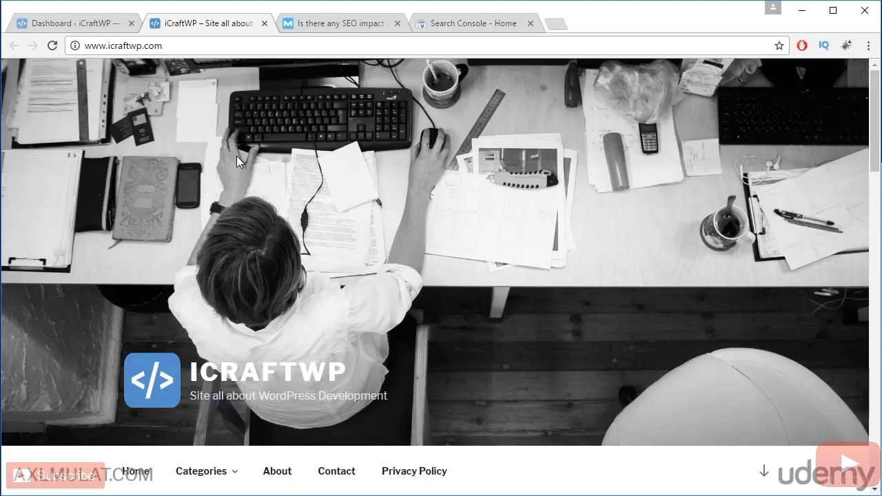
Read the Moz www versus non-www thread, then move to Search Console home
{"action": "left_click", "coordinate": [338, 23]}
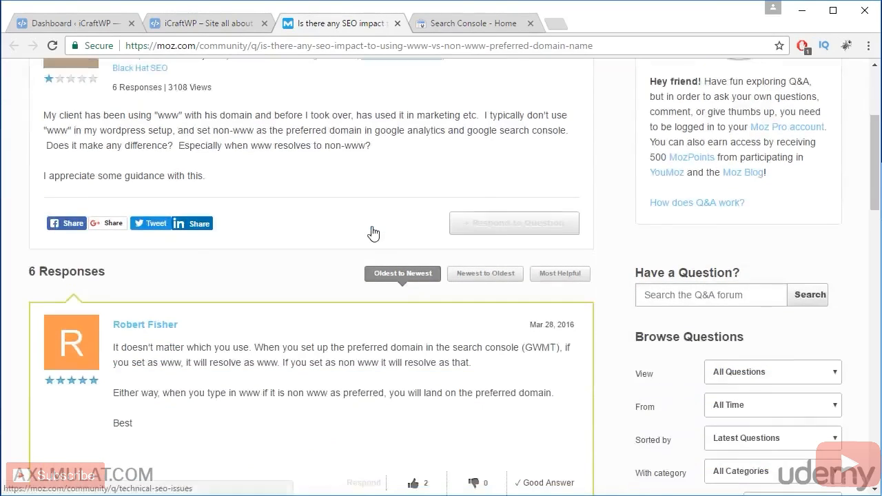
{"action": "mouse_move", "coordinate": [378, 218]}
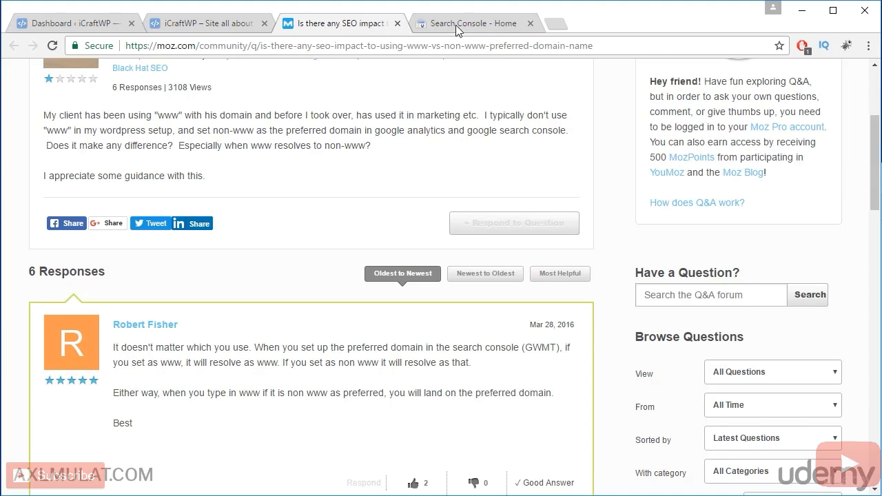
{"action": "left_click", "coordinate": [474, 23]}
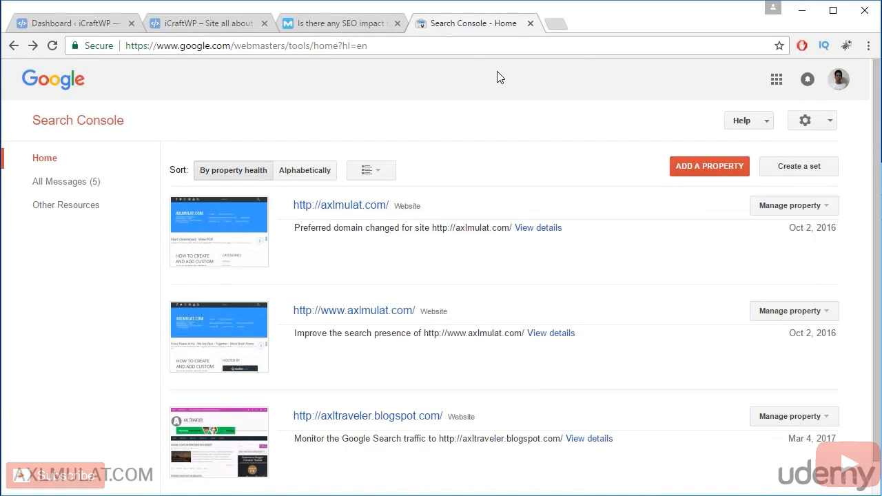
{"action": "mouse_move", "coordinate": [341, 205]}
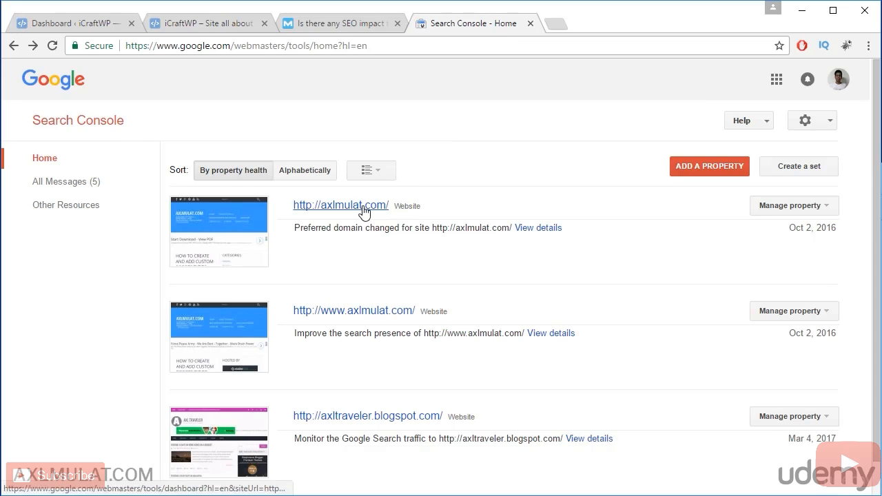
{"action": "mouse_move", "coordinate": [796, 311]}
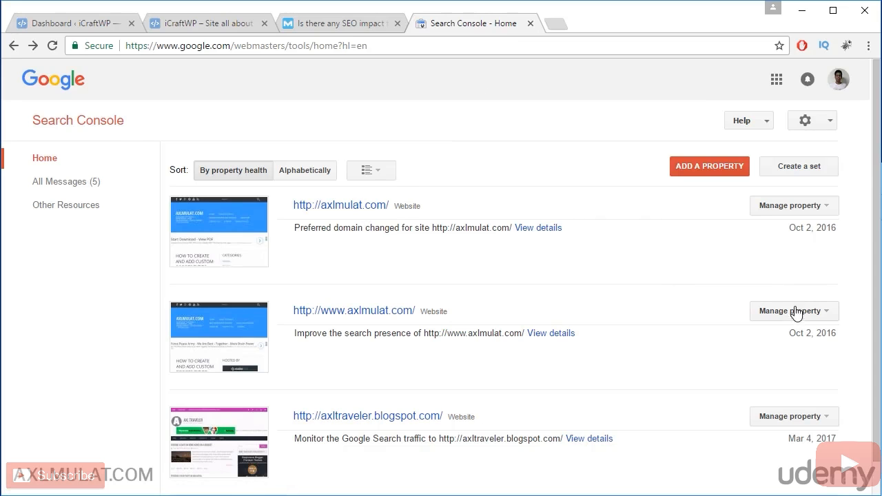
{"action": "mouse_move", "coordinate": [353, 310]}
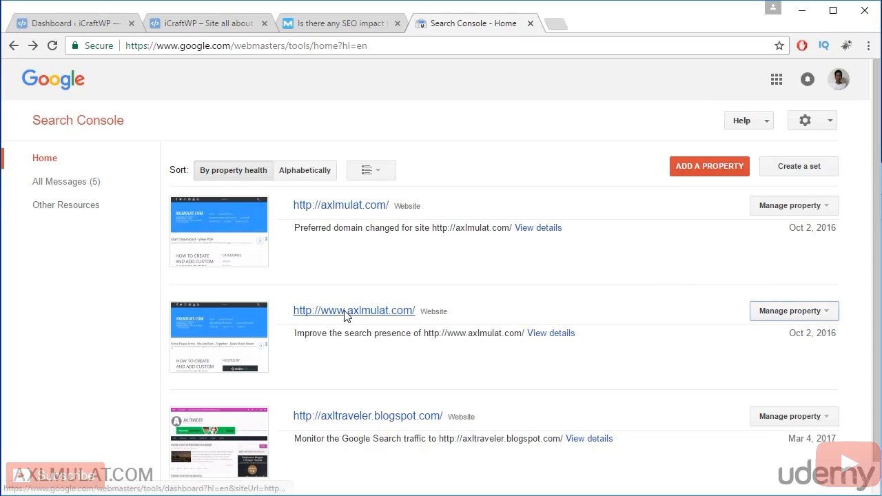
{"action": "left_click", "coordinate": [353, 310]}
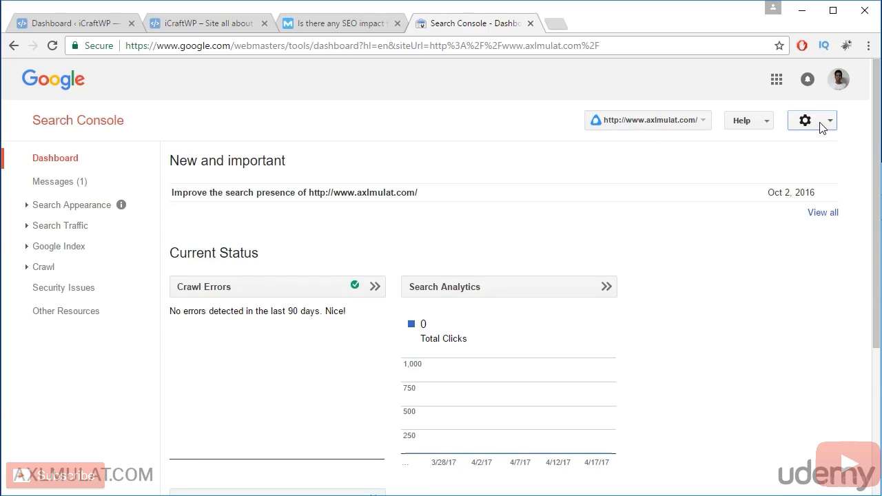
{"action": "left_click", "coordinate": [804, 120]}
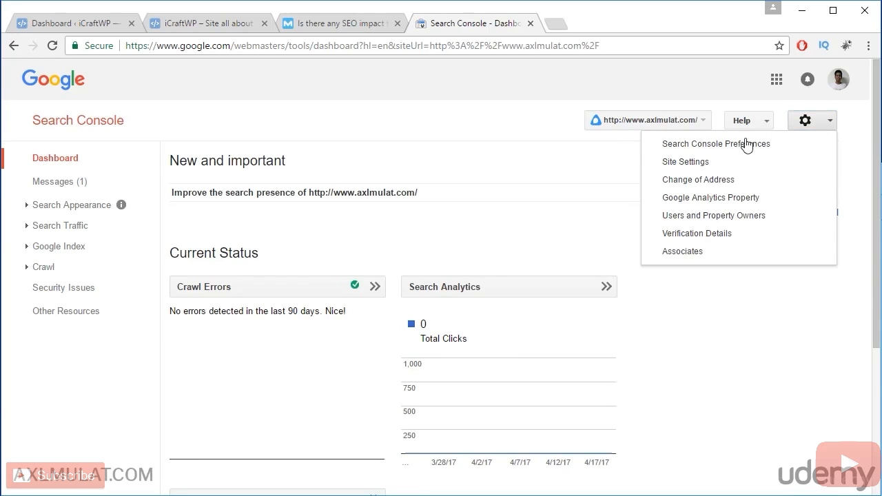
{"action": "left_click", "coordinate": [685, 161]}
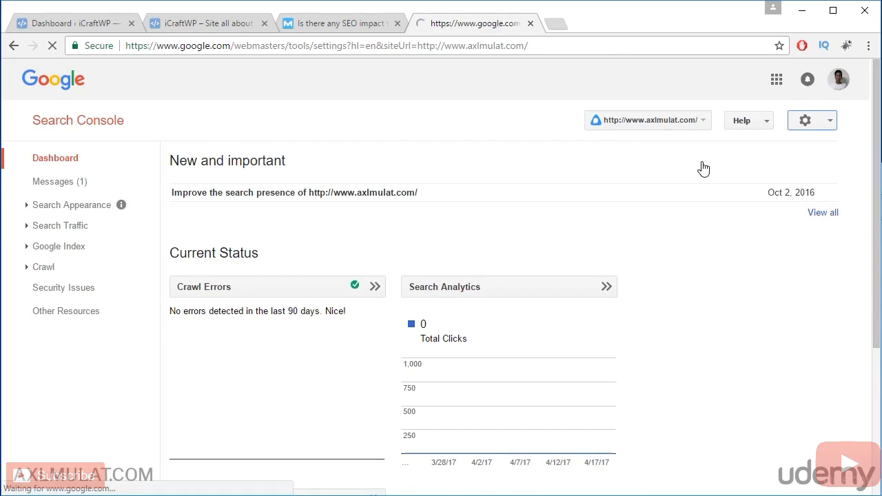
{"action": "left_click", "coordinate": [805, 120]}
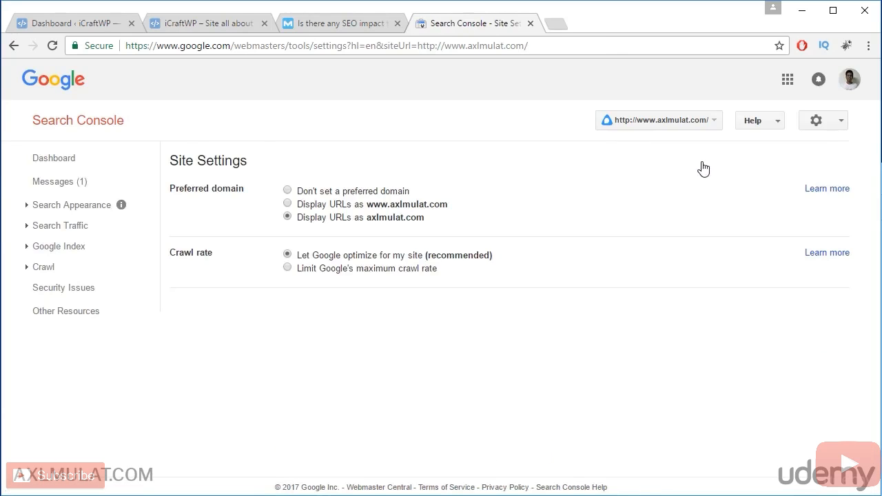
{"action": "mouse_move", "coordinate": [366, 233]}
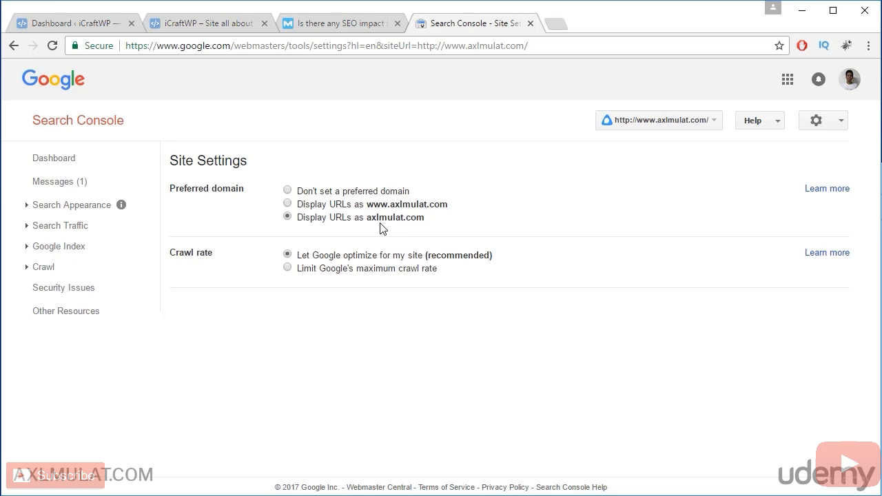
{"action": "left_click", "coordinate": [69, 23]}
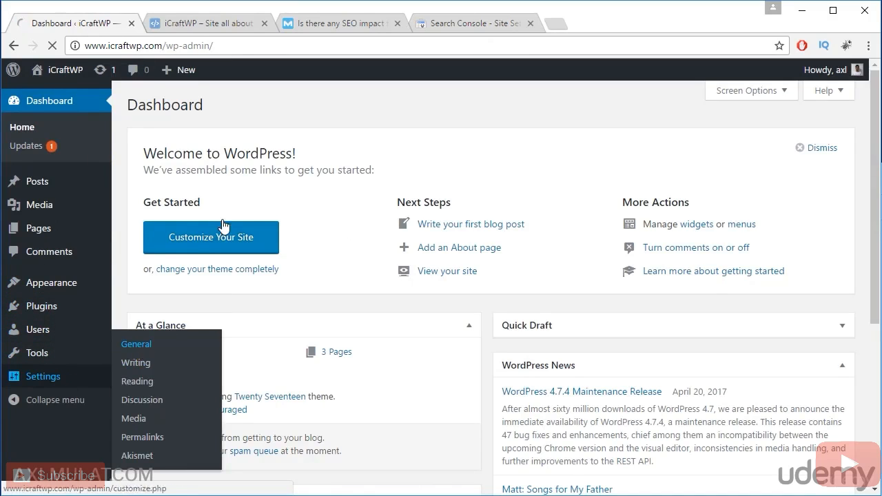
{"action": "left_click", "coordinate": [136, 344]}
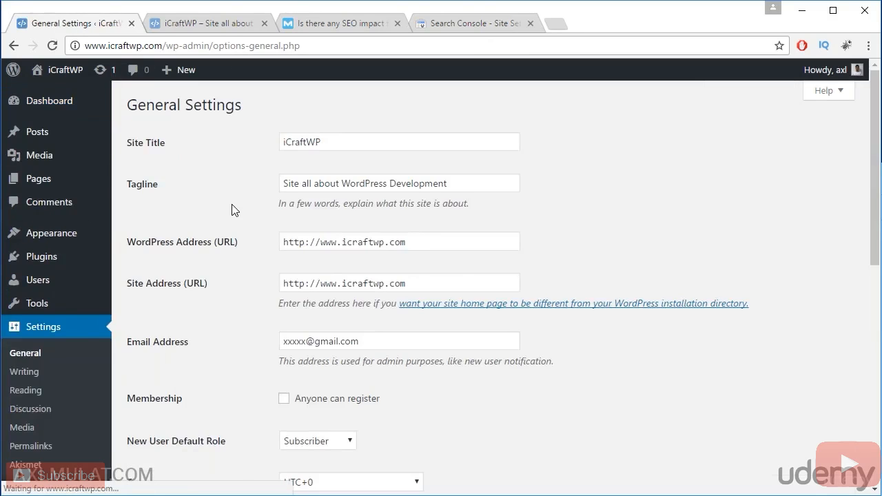
{"action": "left_click", "coordinate": [398, 241]}
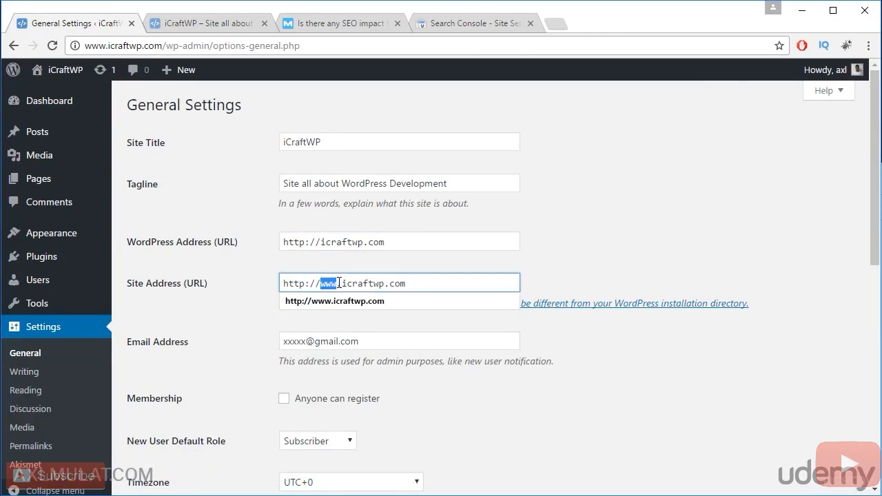
{"action": "scroll", "scroll_direction": "down", "scroll_amount": 3}
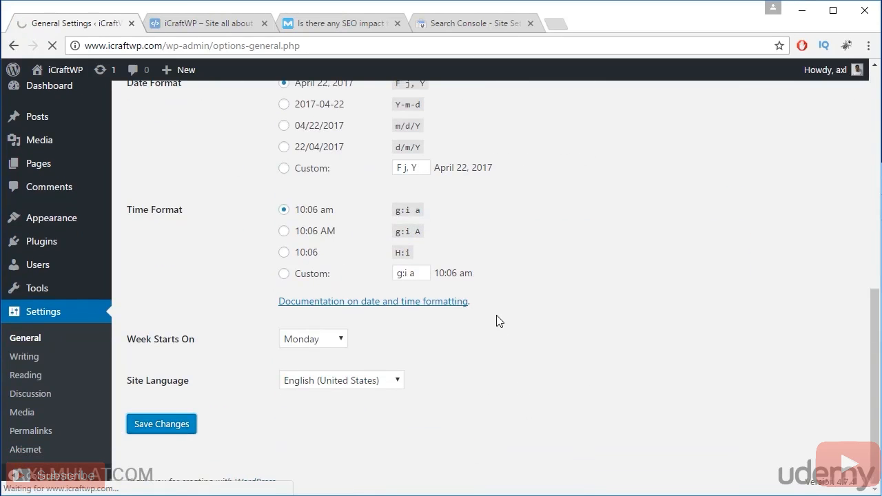
{"action": "left_click", "coordinate": [162, 424]}
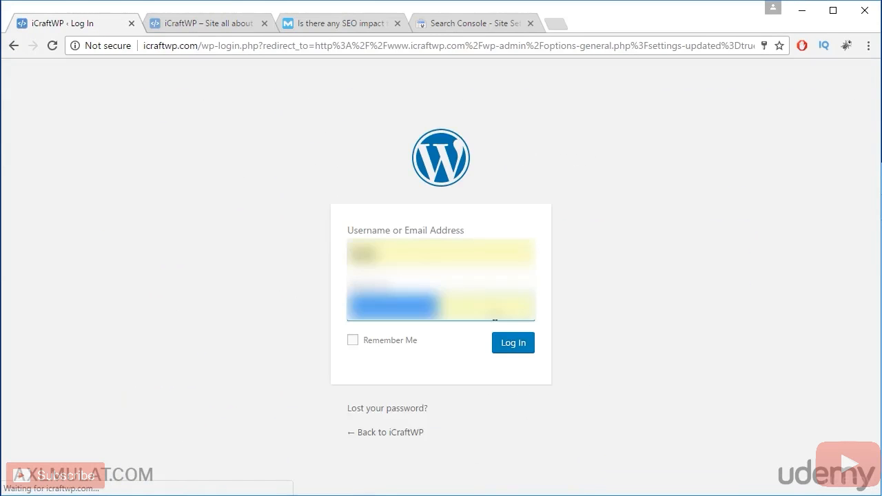
{"action": "left_click", "coordinate": [513, 342]}
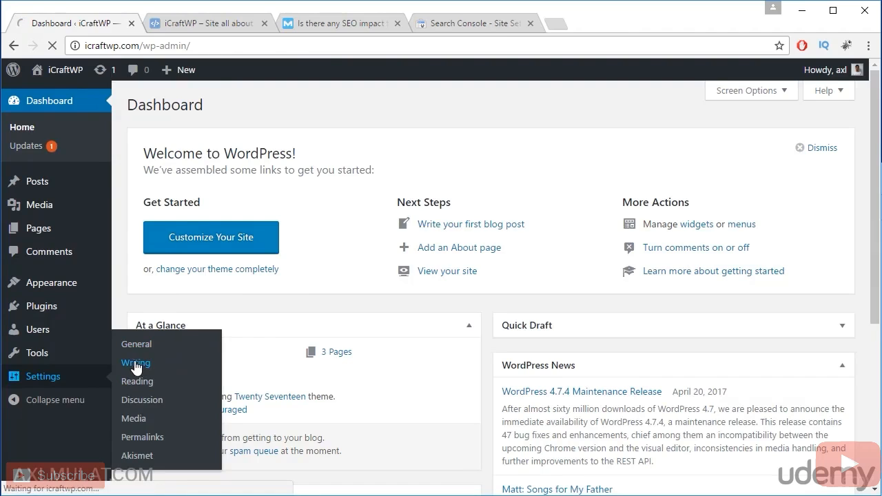
Open Settings > Writing to view the Uncategorized default post category
{"action": "left_click", "coordinate": [136, 364]}
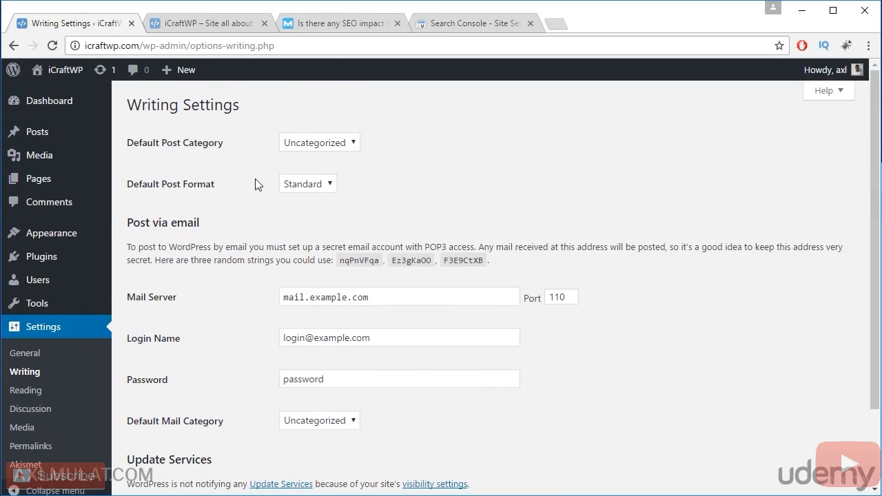
{"action": "mouse_move", "coordinate": [202, 170]}
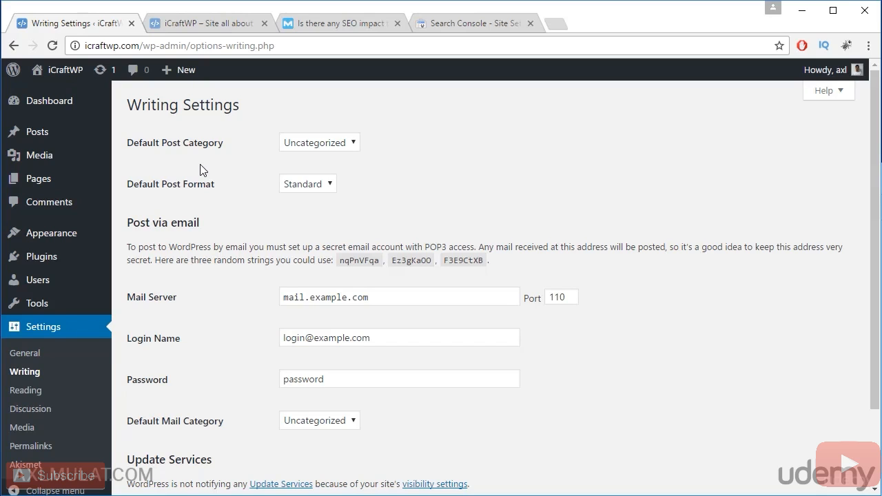
{"action": "mouse_move", "coordinate": [307, 158]}
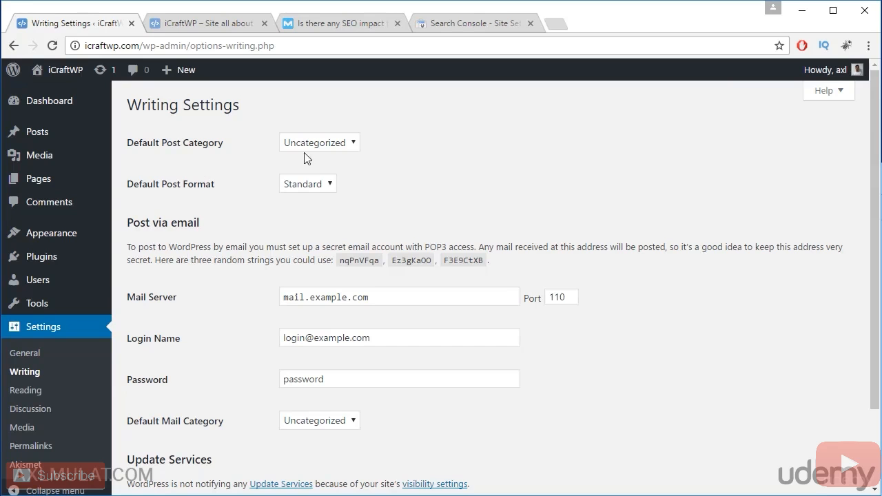
{"action": "mouse_move", "coordinate": [39, 178]}
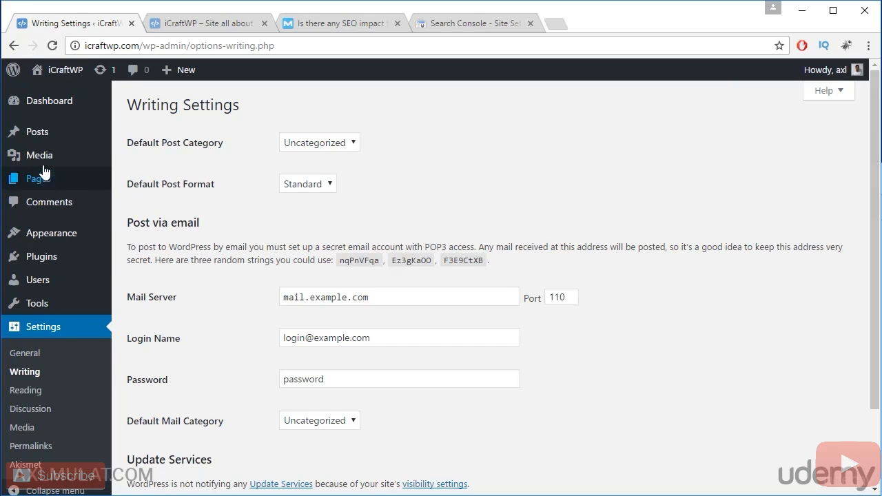
{"action": "mouse_move", "coordinate": [48, 202]}
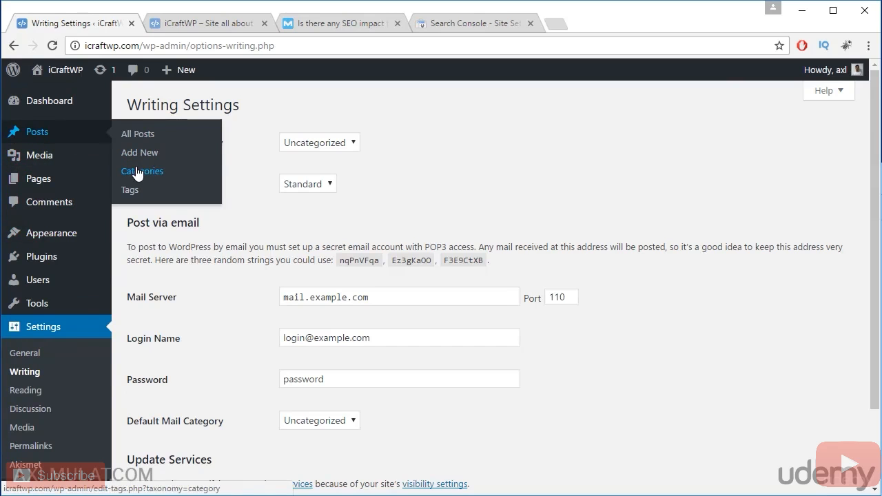
Create an 'Updates' category on the Posts > Categories page
{"action": "left_click", "coordinate": [142, 171]}
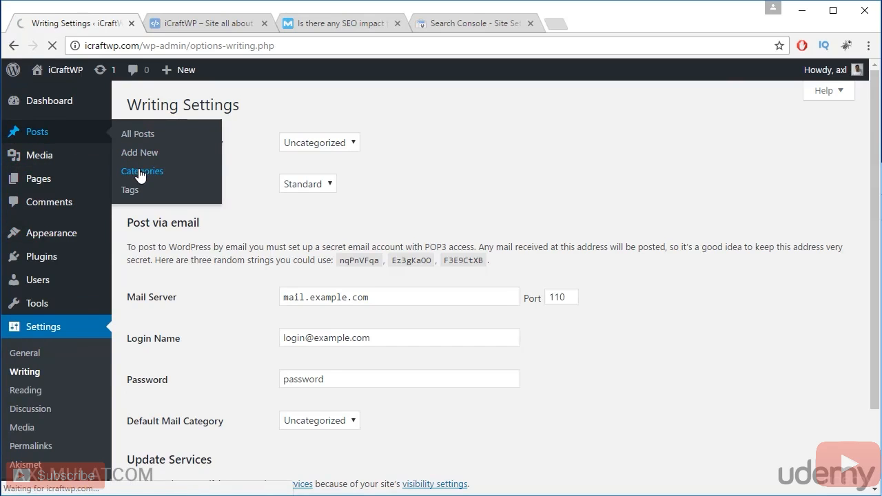
{"action": "left_click", "coordinate": [142, 171]}
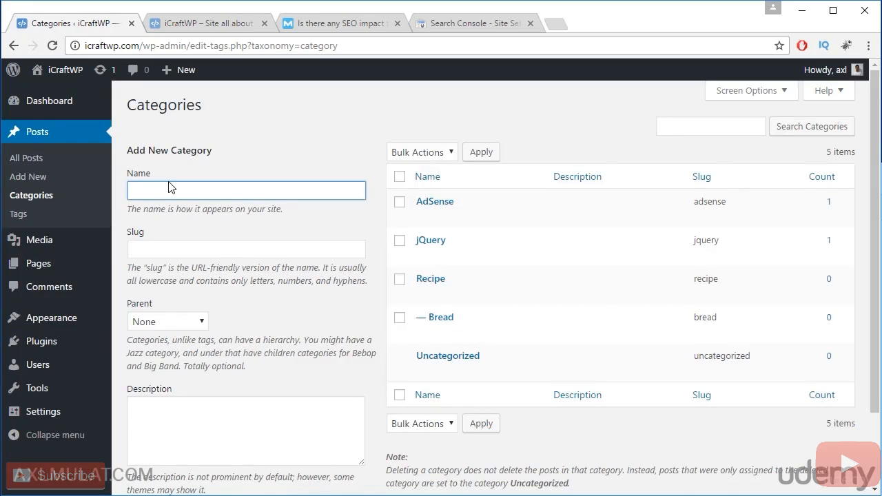
{"action": "type", "text": "Updats"}
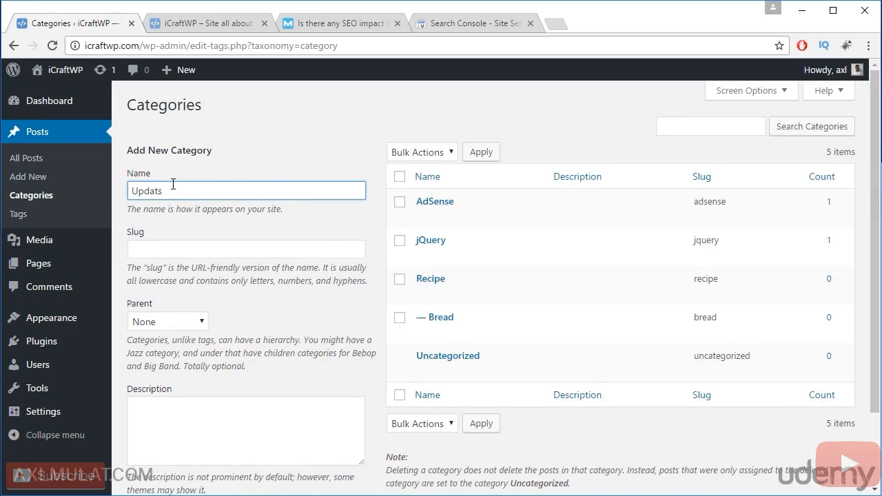
{"action": "type", "text": "e"}
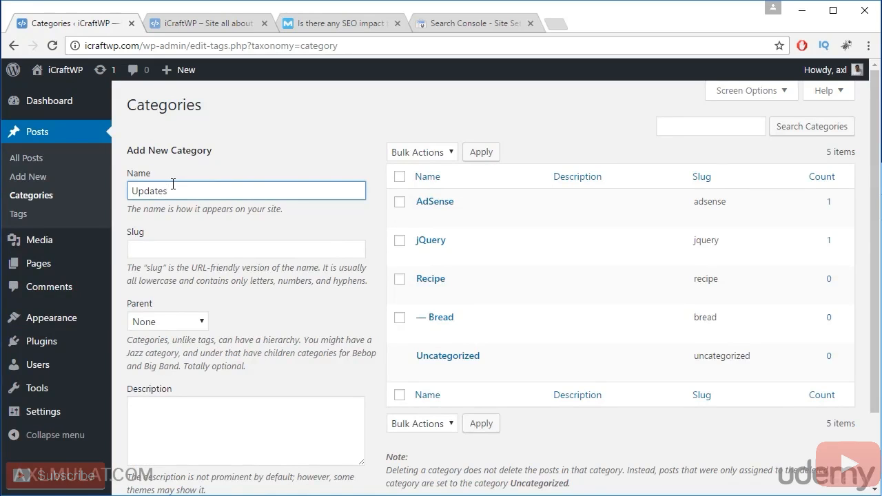
{"action": "scroll", "scroll_direction": "down", "scroll_amount": 3}
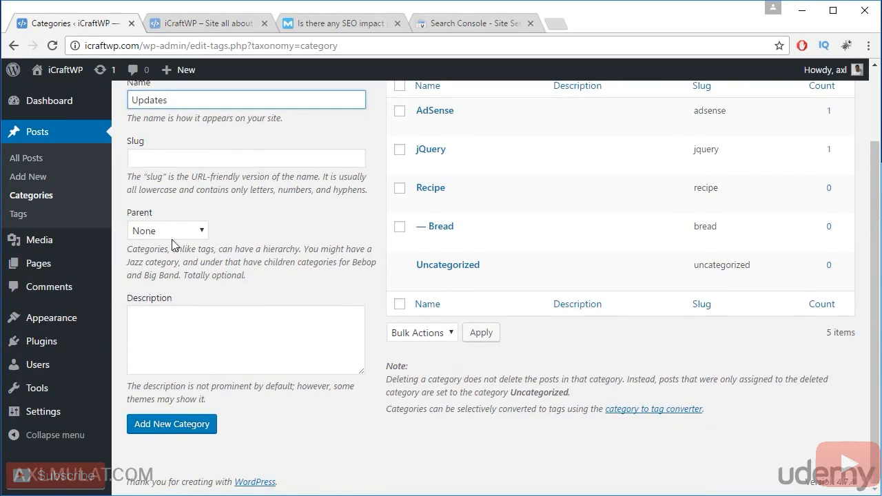
{"action": "left_click", "coordinate": [172, 424]}
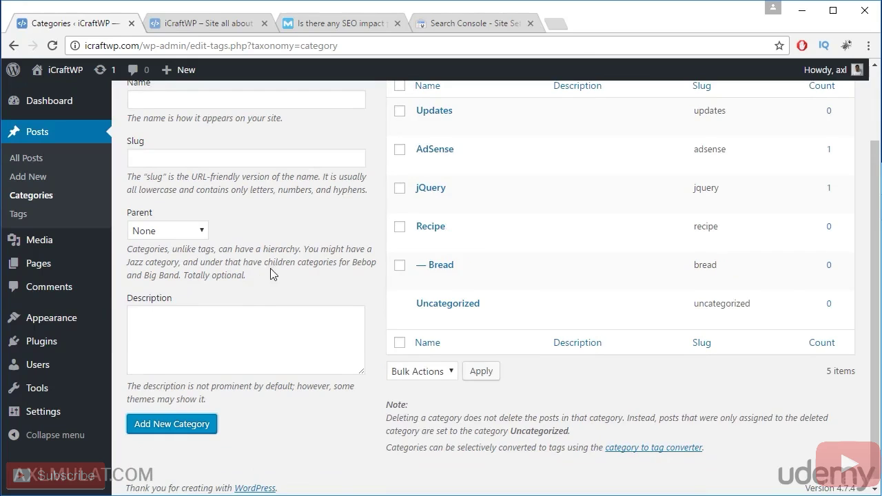
{"action": "scroll", "scroll_direction": "up", "scroll_amount": 3}
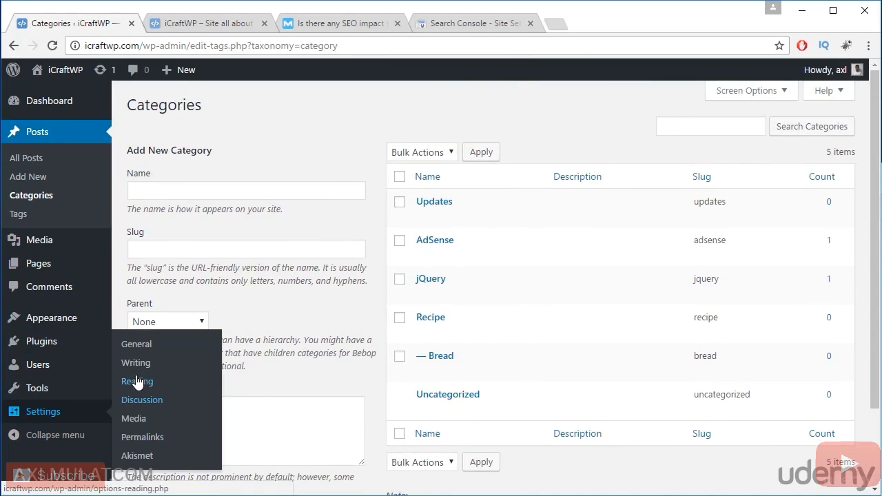
Set Default Post Category to Updates in Writing Settings and save
{"action": "left_click", "coordinate": [136, 363]}
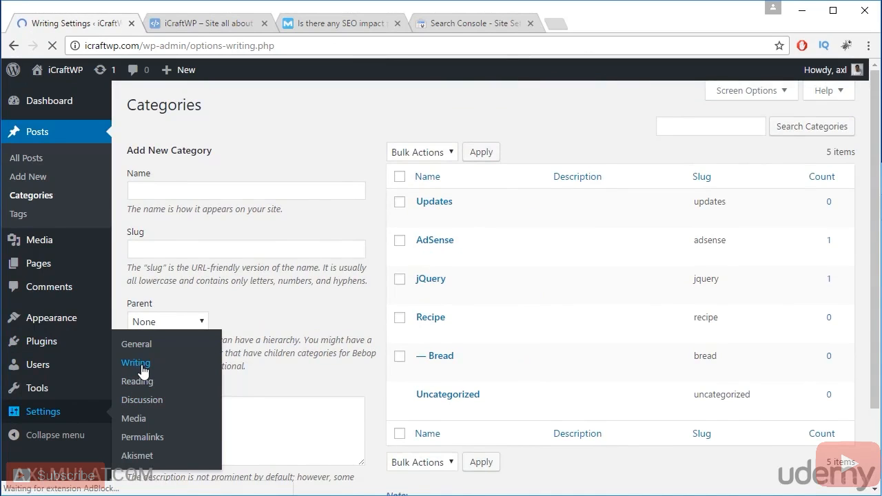
{"action": "left_click", "coordinate": [136, 363]}
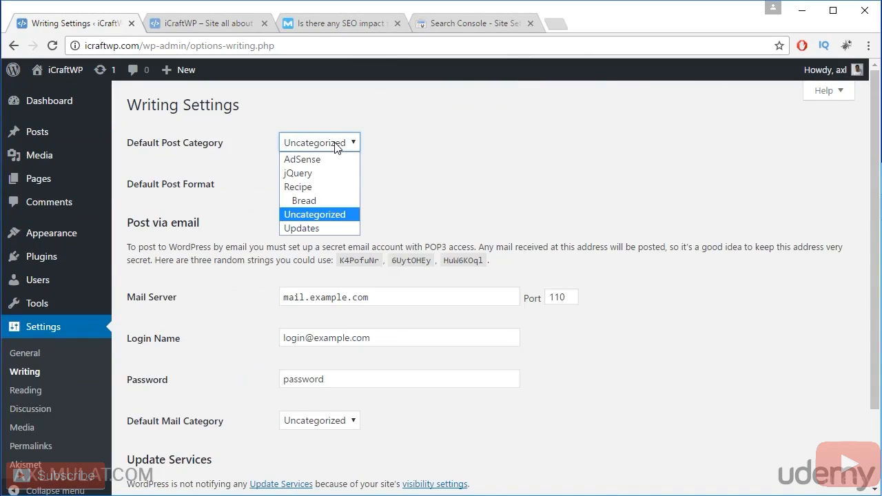
{"action": "mouse_move", "coordinate": [301, 229]}
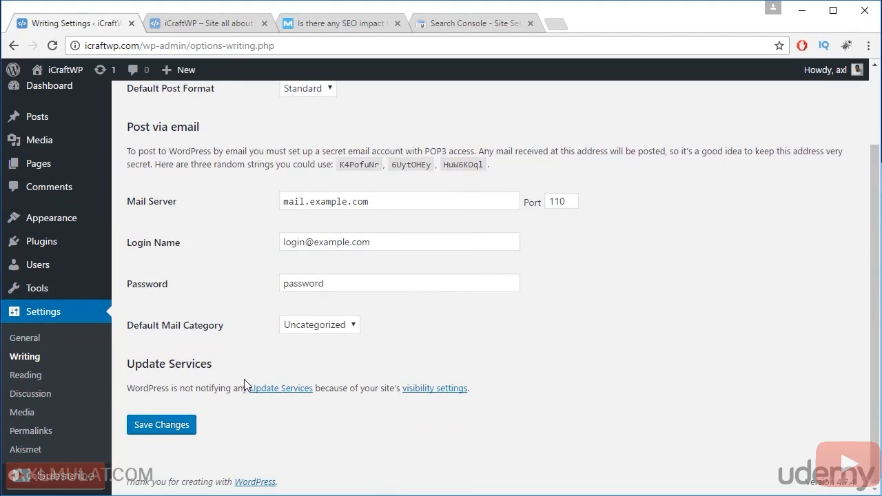
{"action": "left_click", "coordinate": [162, 424]}
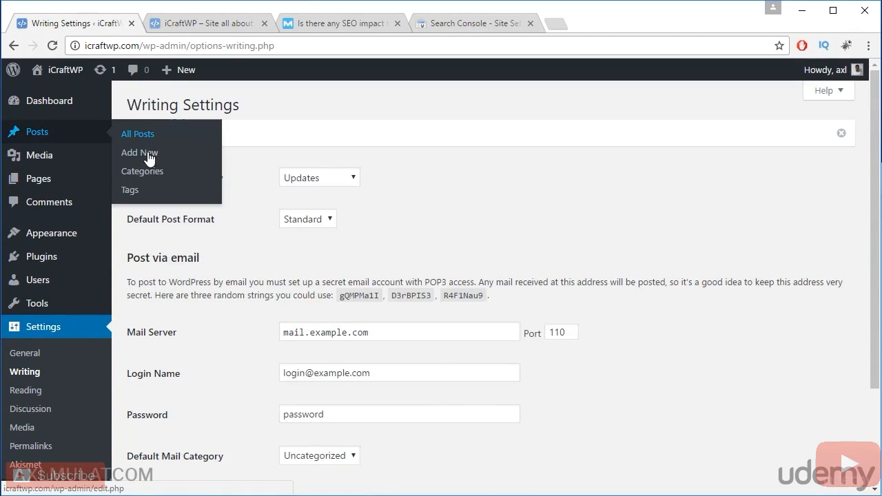
Delete the Uncategorized category from Posts > Categories and confirm with OK
{"action": "left_click", "coordinate": [142, 171]}
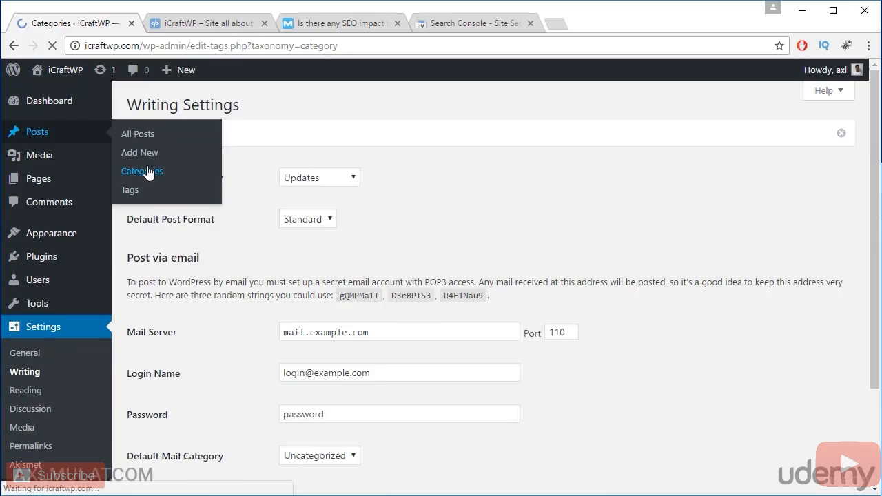
{"action": "left_click", "coordinate": [142, 171]}
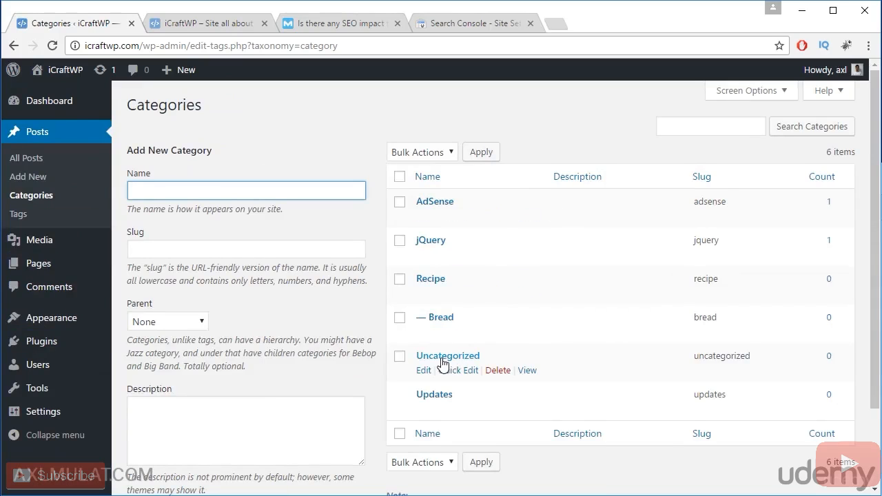
{"action": "left_click", "coordinate": [498, 370]}
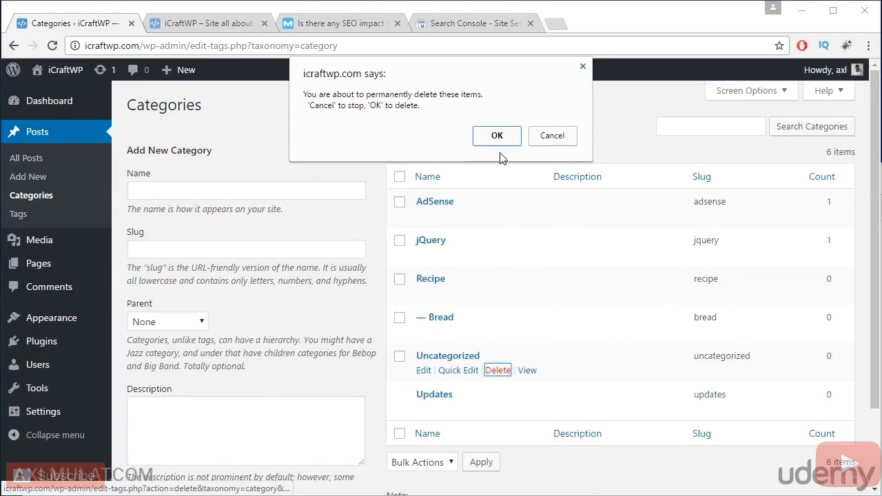
{"action": "left_click", "coordinate": [496, 136]}
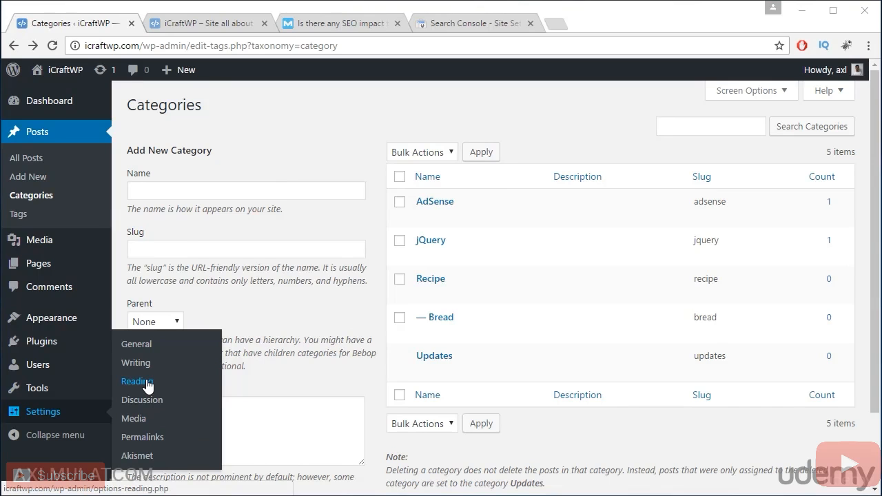
Open Reading Settings, try the static front page dropdowns, then revert to Your latest posts
{"action": "left_click", "coordinate": [138, 382]}
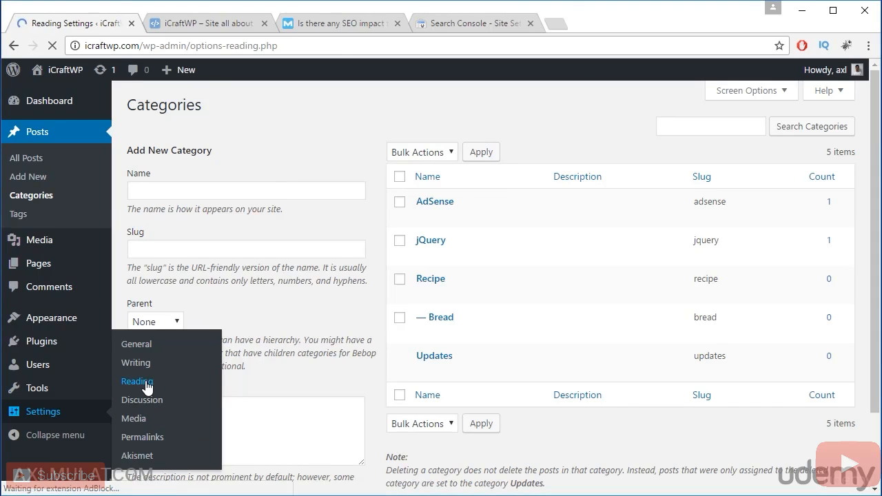
{"action": "left_click", "coordinate": [137, 381]}
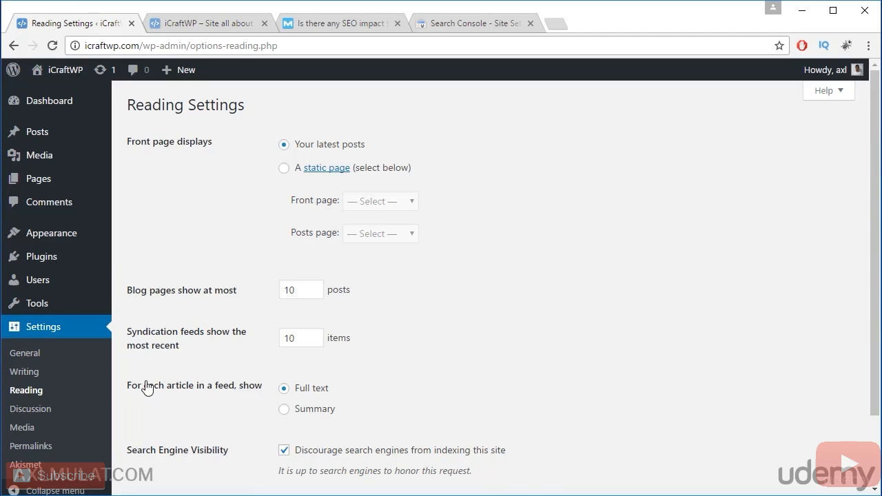
{"action": "mouse_move", "coordinate": [236, 232]}
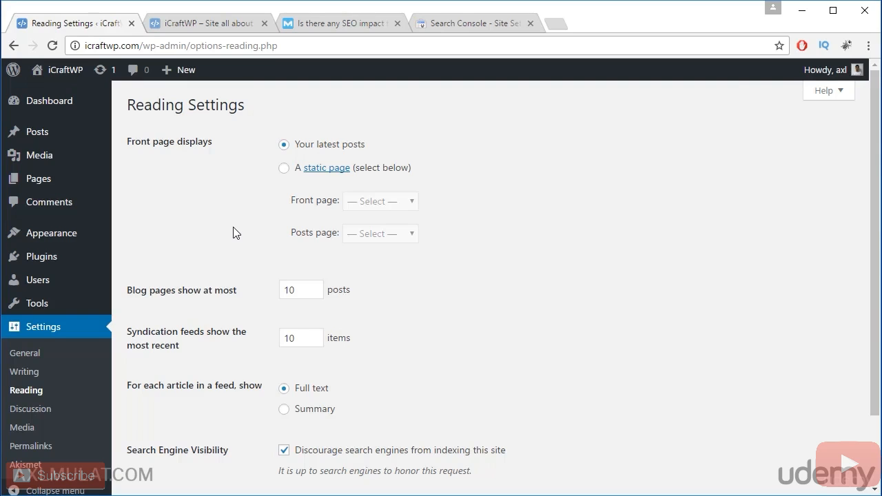
{"action": "mouse_move", "coordinate": [284, 170]}
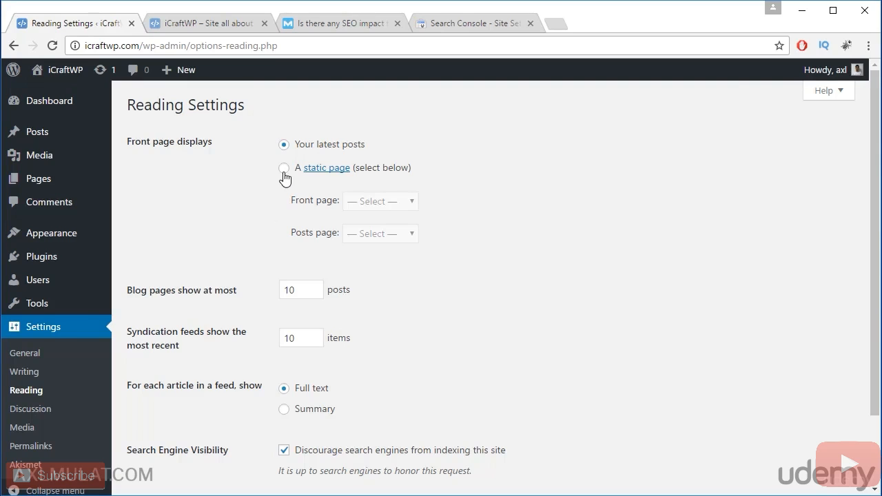
{"action": "left_click", "coordinate": [380, 201]}
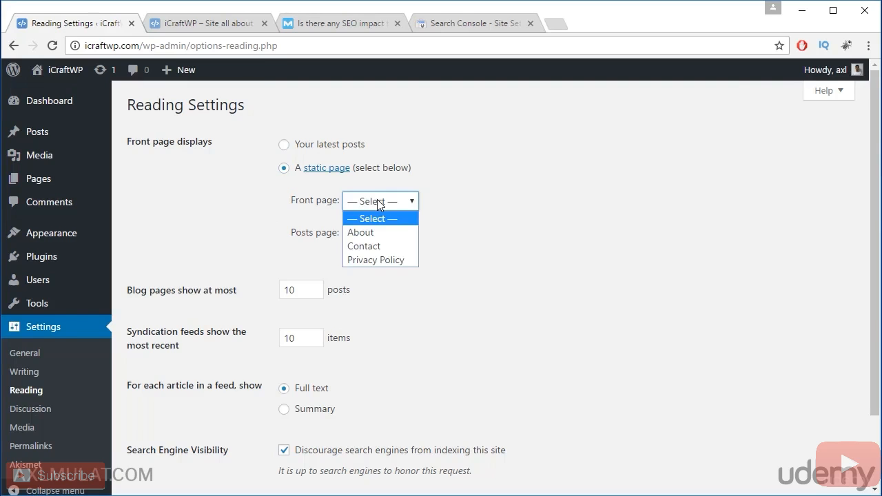
{"action": "mouse_move", "coordinate": [364, 246]}
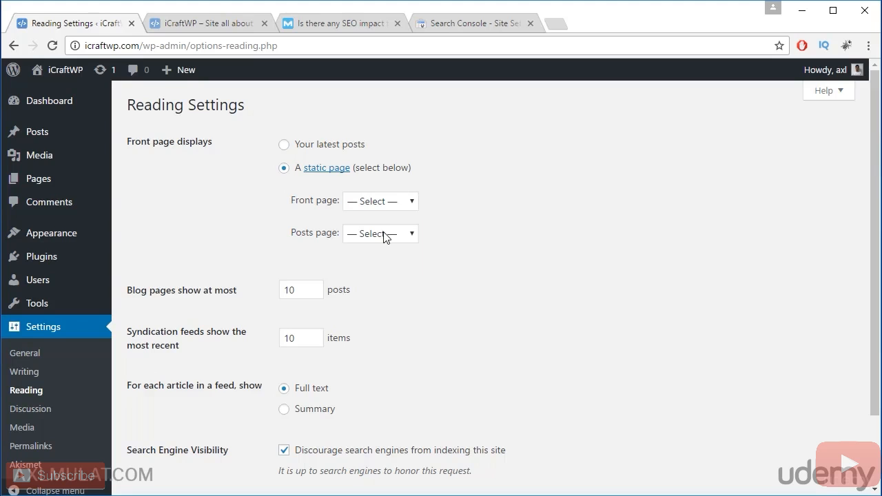
{"action": "left_click", "coordinate": [380, 233]}
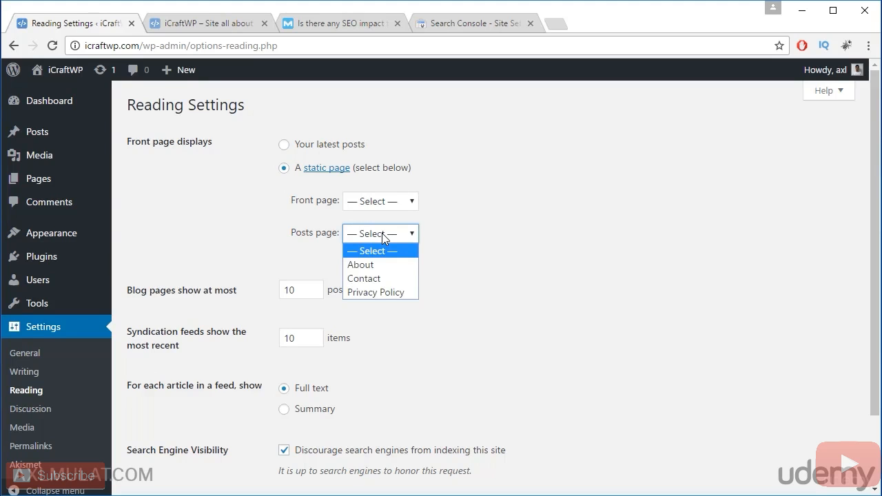
{"action": "mouse_move", "coordinate": [376, 292]}
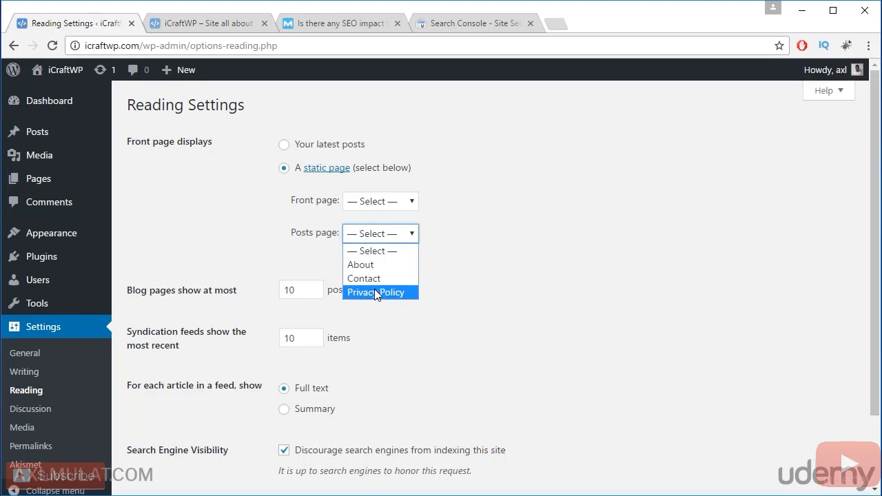
{"action": "mouse_move", "coordinate": [364, 279]}
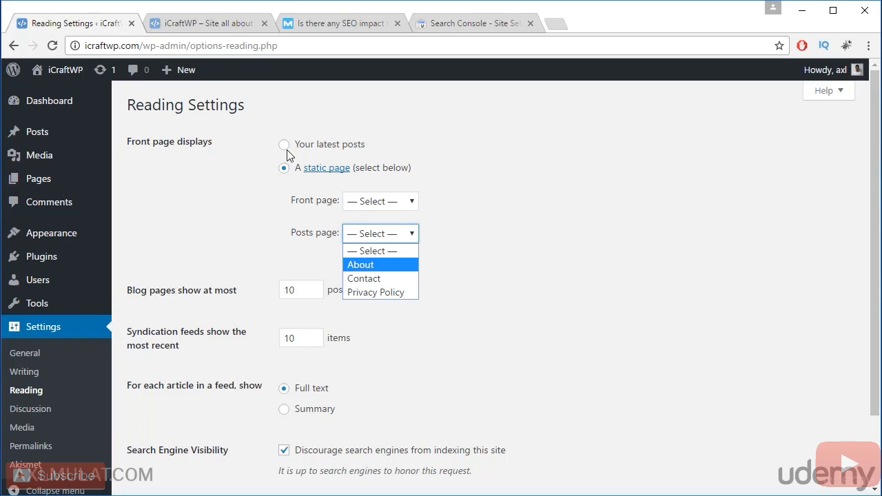
{"action": "left_click", "coordinate": [284, 144]}
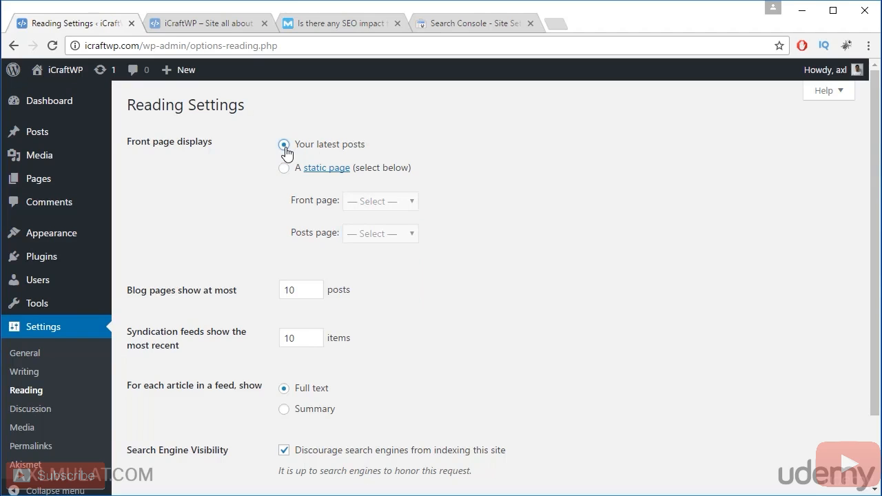
{"action": "mouse_move", "coordinate": [289, 262]}
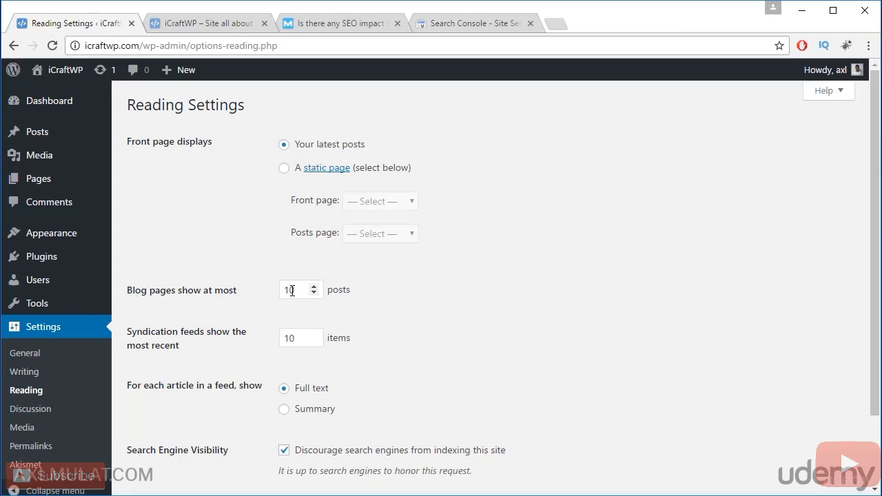
Select the posts-per-page value and compare against the live site's front page
{"action": "triple_click", "coordinate": [289, 289]}
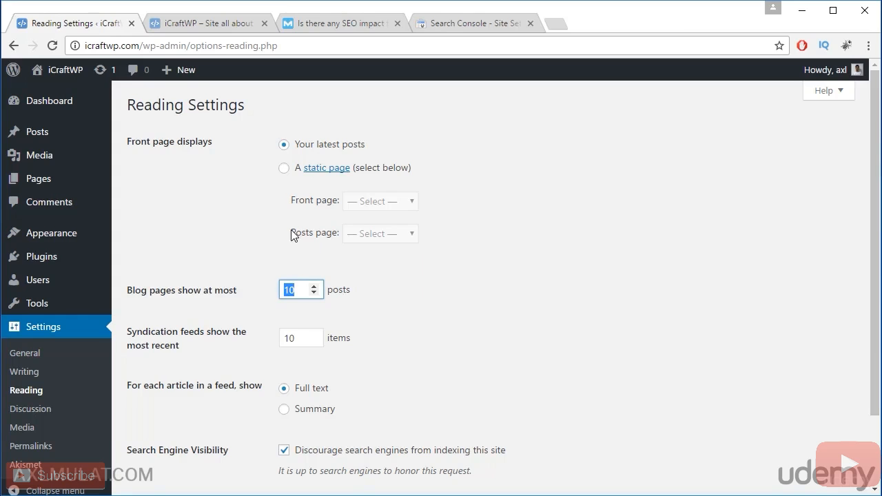
{"action": "left_click", "coordinate": [206, 23]}
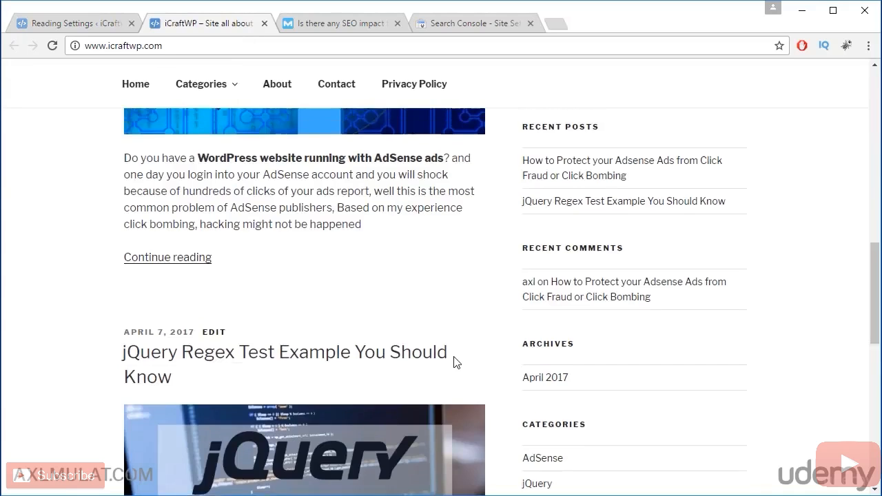
{"action": "left_click", "coordinate": [73, 23]}
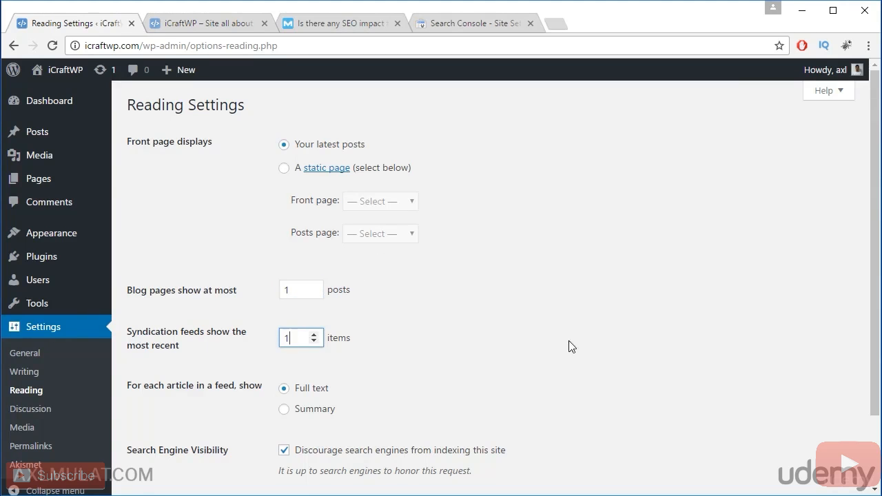
{"action": "scroll", "scroll_direction": "down", "scroll_amount": 3}
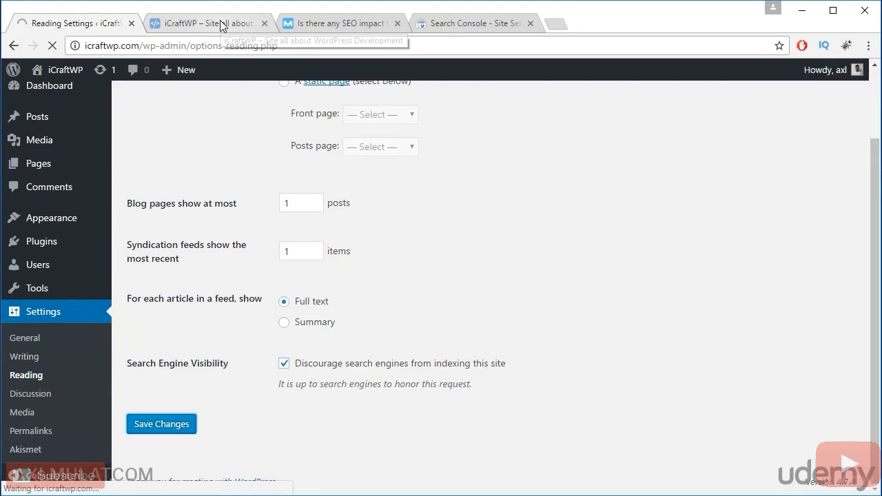
Confirm the live site shows one post per page, browsing to page two
{"action": "left_click", "coordinate": [203, 22]}
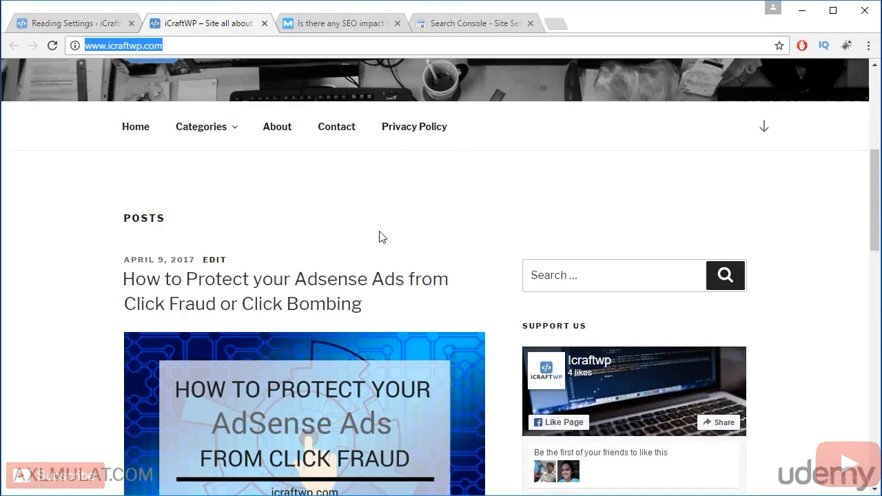
{"action": "scroll", "scroll_direction": "down", "scroll_amount": 3}
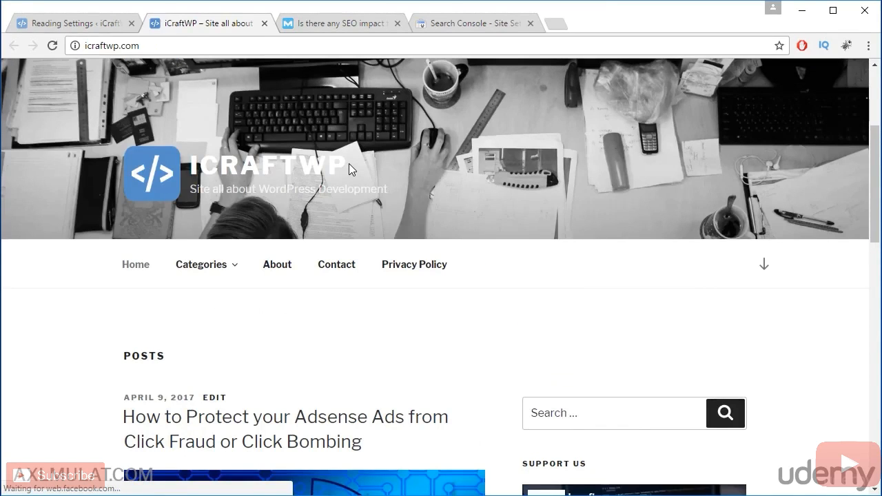
{"action": "scroll", "scroll_direction": "down", "scroll_amount": 3}
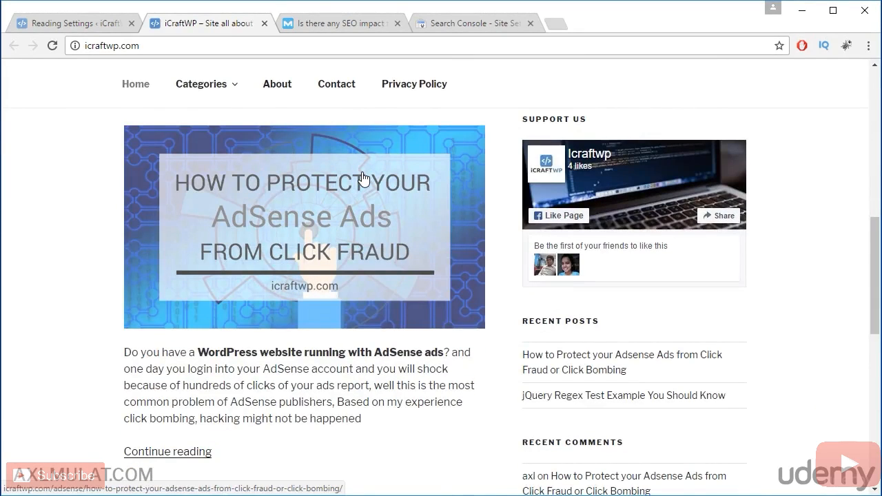
{"action": "scroll", "scroll_direction": "down", "scroll_amount": 3}
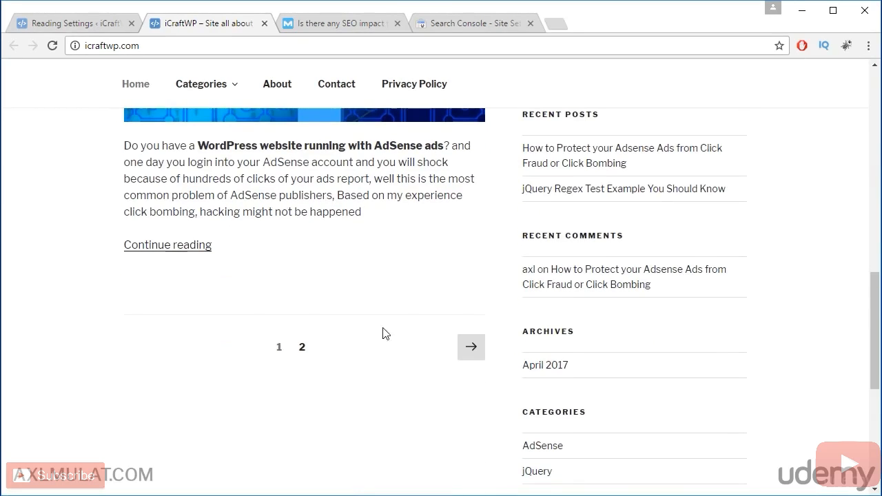
{"action": "mouse_move", "coordinate": [302, 347]}
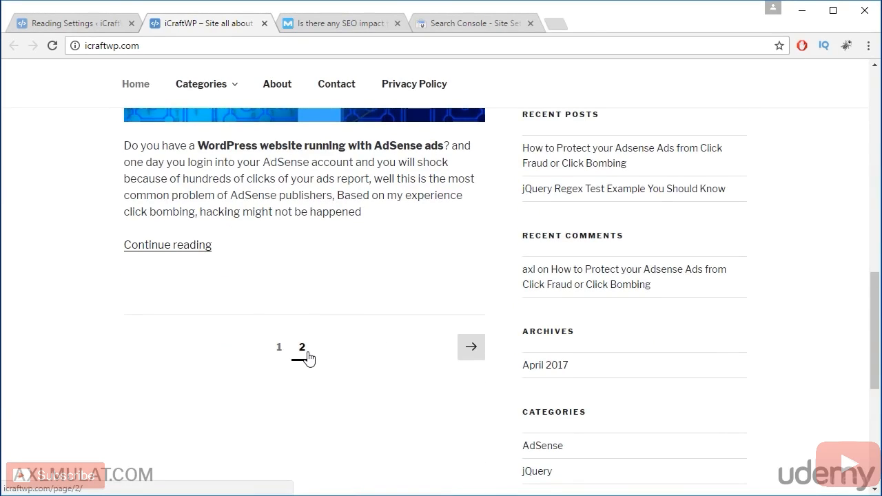
{"action": "left_click", "coordinate": [302, 347]}
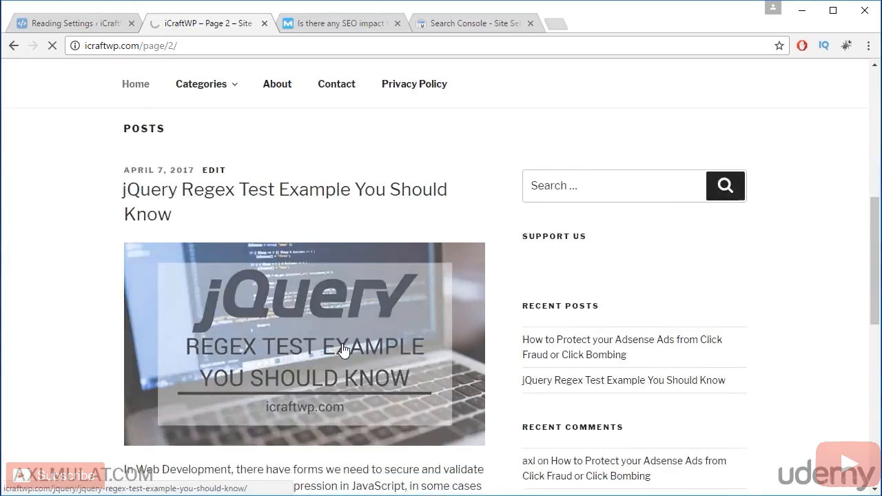
{"action": "scroll", "scroll_direction": "down", "scroll_amount": 3}
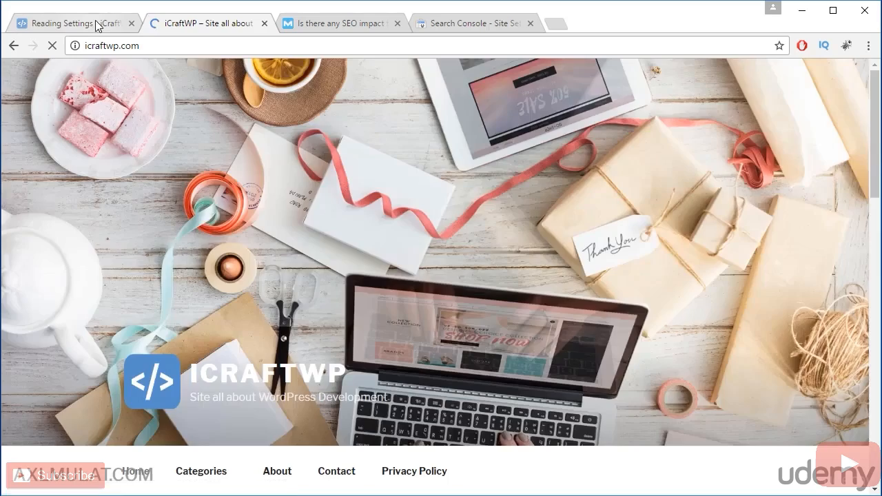
Go back to the Reading Settings tab and scroll to Search Engine Visibility
{"action": "left_click", "coordinate": [73, 23]}
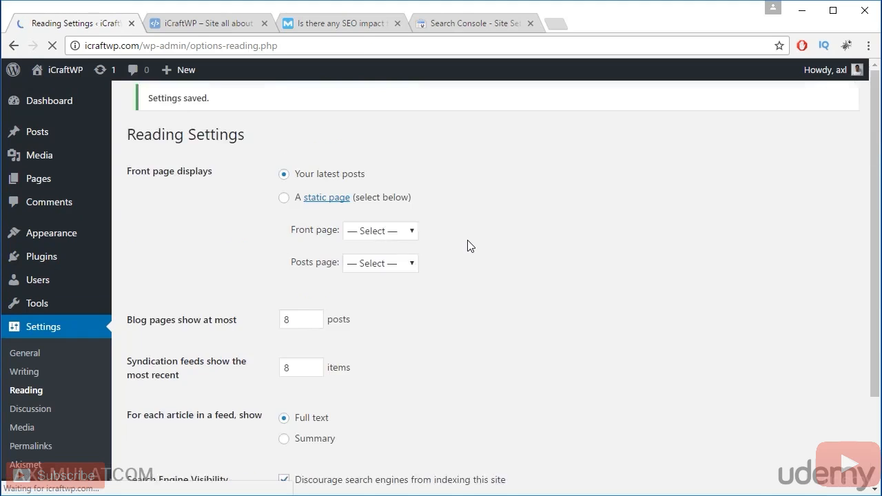
{"action": "scroll", "scroll_direction": "down", "scroll_amount": 3}
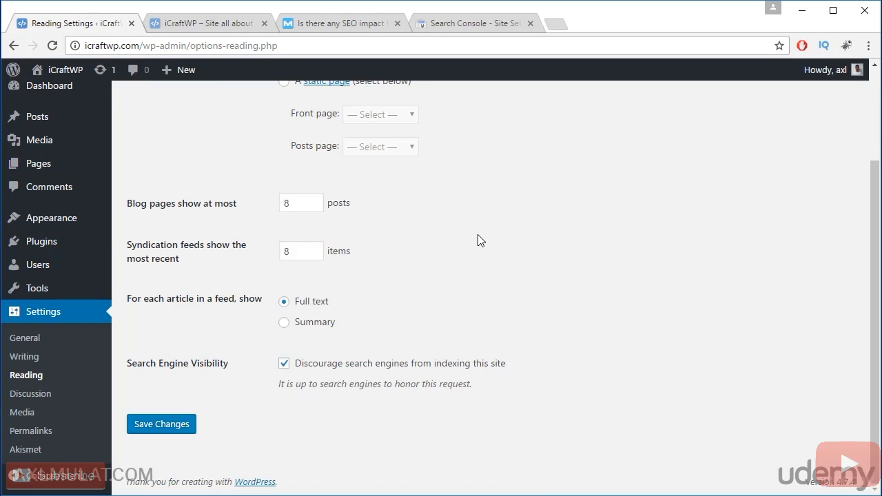
{"action": "mouse_move", "coordinate": [332, 351]}
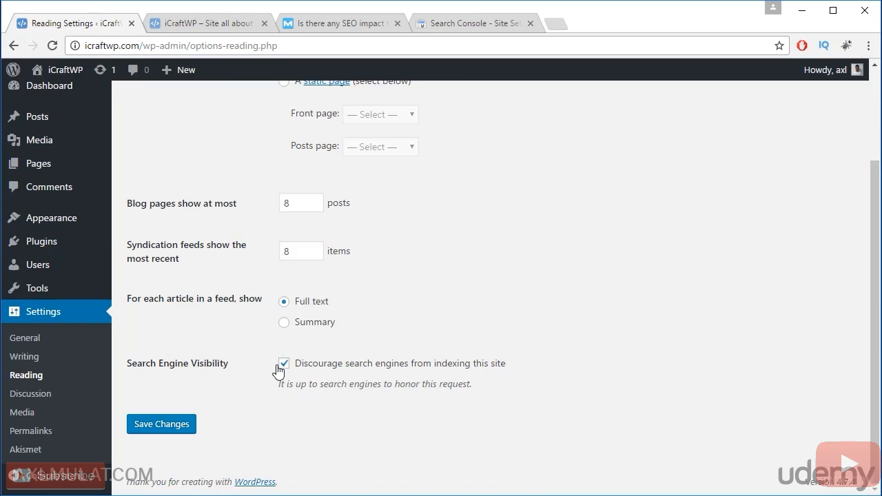
Untick 'Discourage search engines from indexing this site' and save Reading Settings
{"action": "left_click", "coordinate": [284, 363]}
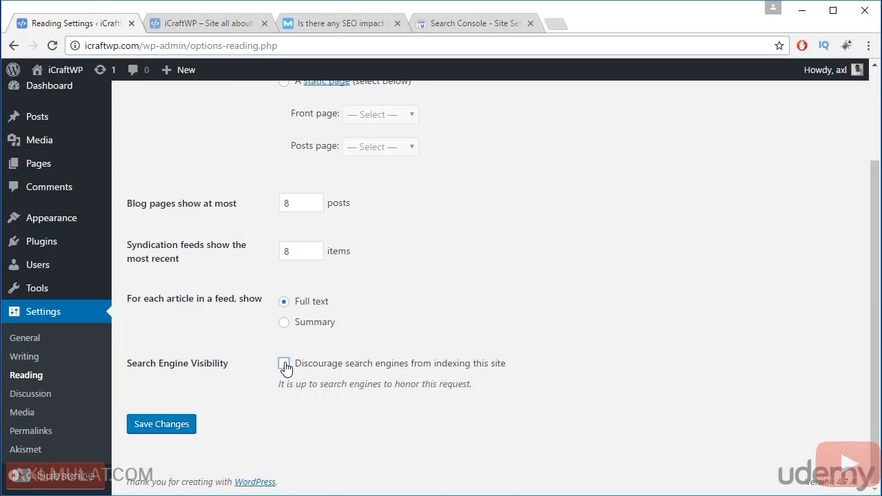
{"action": "left_click", "coordinate": [161, 424]}
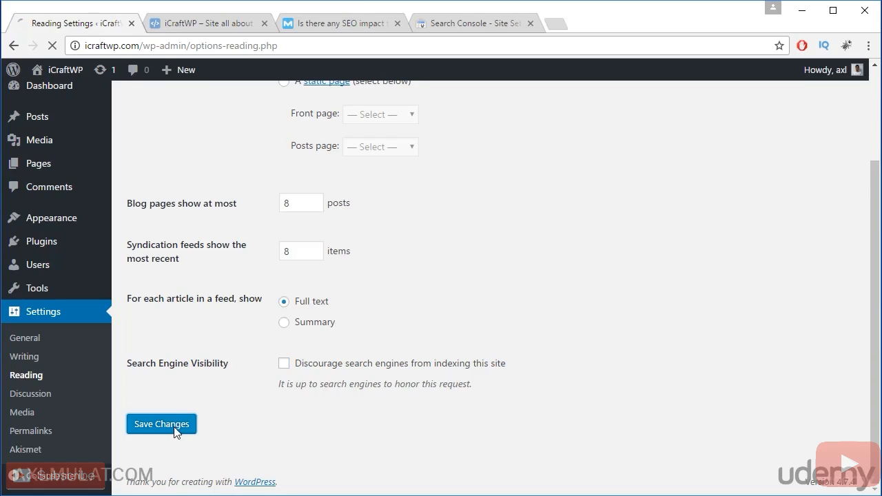
{"action": "left_click", "coordinate": [162, 424]}
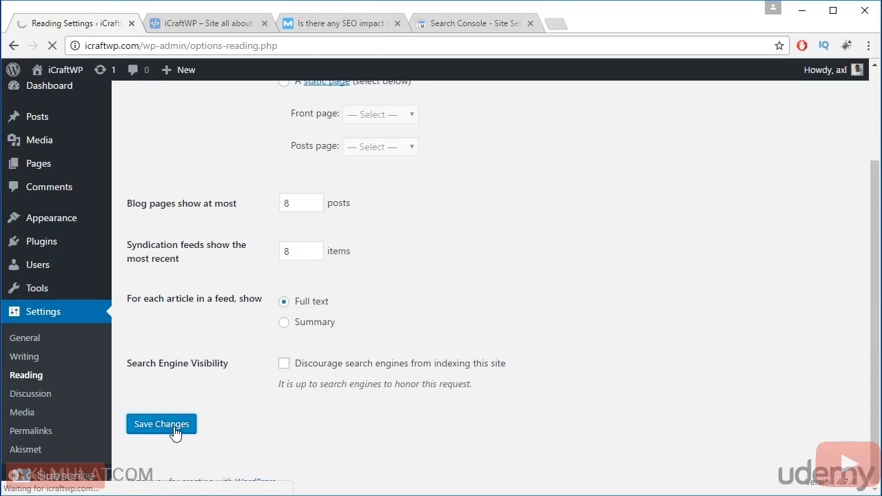
{"action": "left_click", "coordinate": [161, 424]}
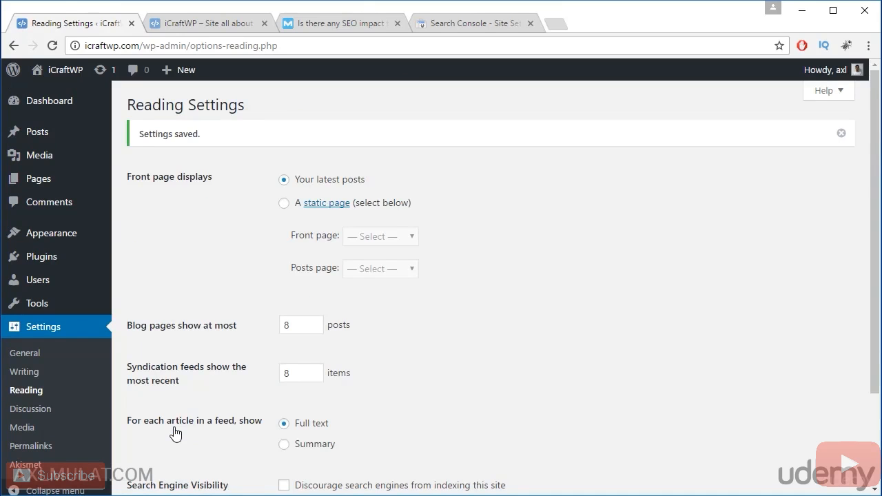
{"action": "mouse_move", "coordinate": [24, 371]}
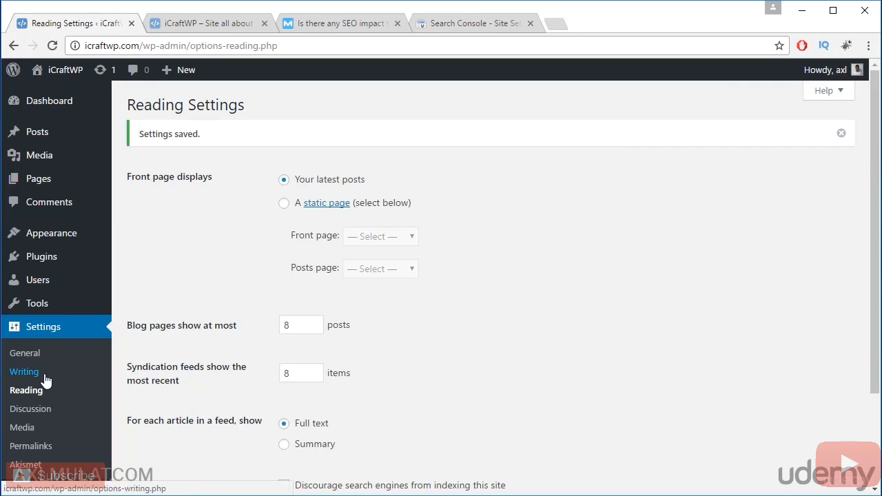
Open Settings > Writing and scroll to the Update Services list with rpc.pingomatic.com
{"action": "left_click", "coordinate": [24, 371]}
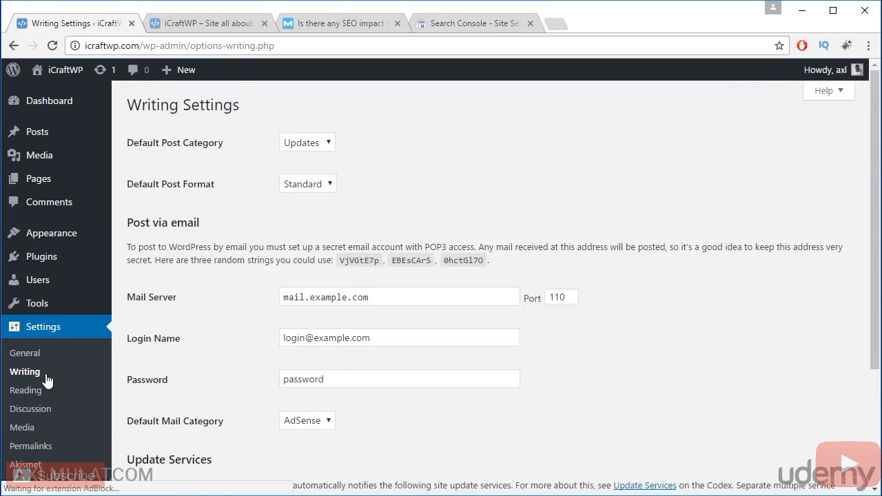
{"action": "scroll", "scroll_direction": "down", "scroll_amount": 3}
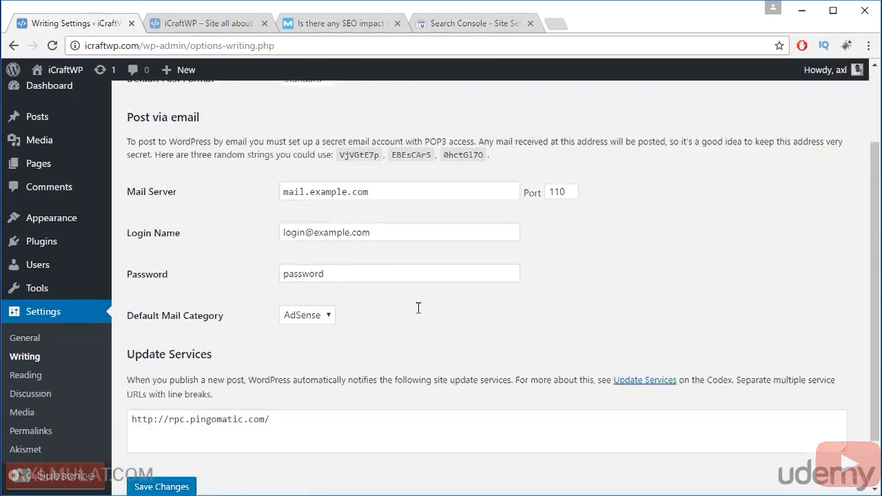
{"action": "scroll", "scroll_direction": "down", "scroll_amount": 3}
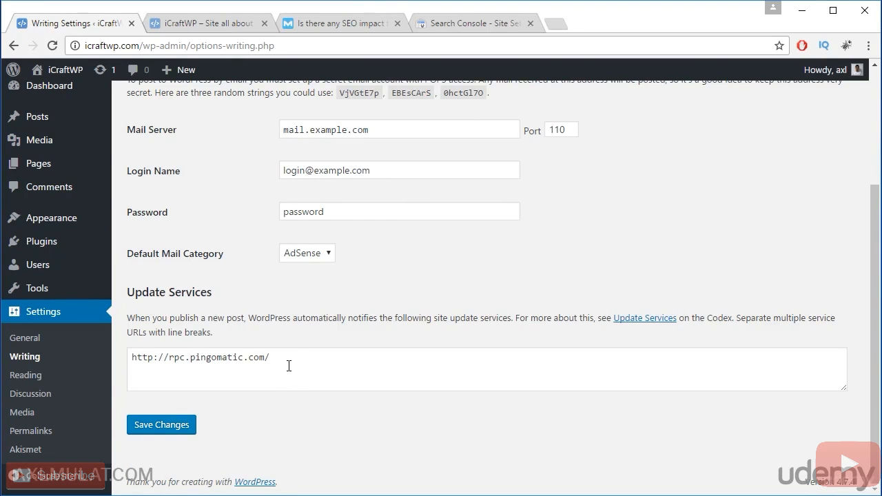
{"action": "mouse_move", "coordinate": [652, 317]}
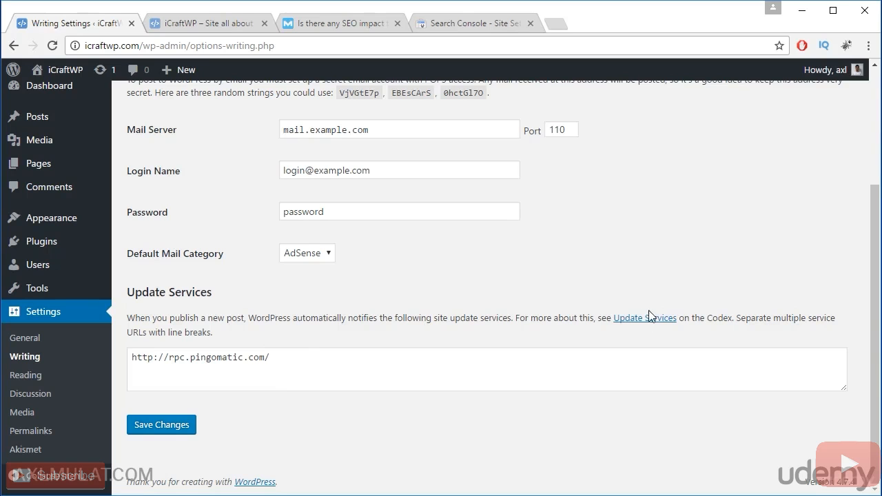
{"action": "mouse_move", "coordinate": [645, 317]}
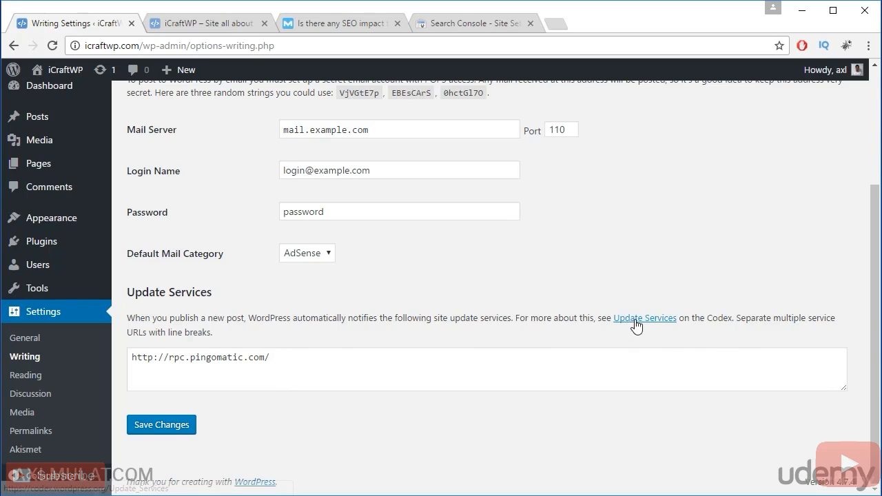
Open the Codex Update Services article and select all XML-RPC ping service URLs
{"action": "left_click", "coordinate": [645, 318]}
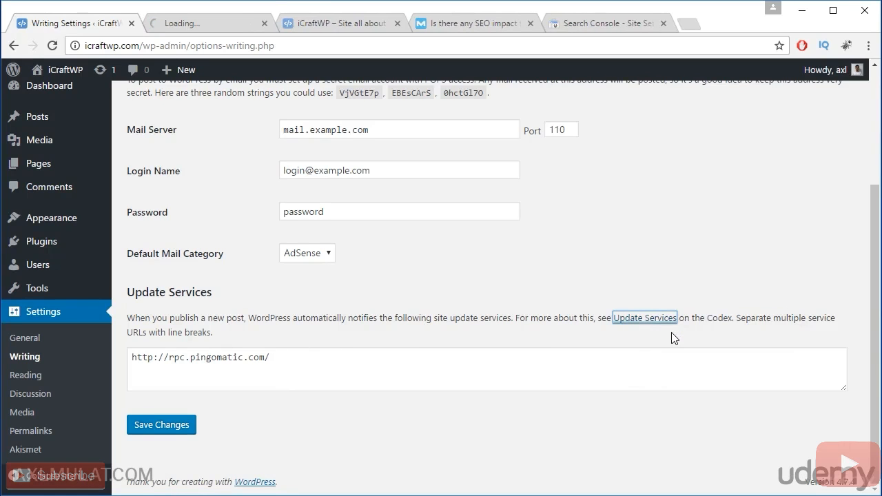
{"action": "left_click", "coordinate": [643, 317]}
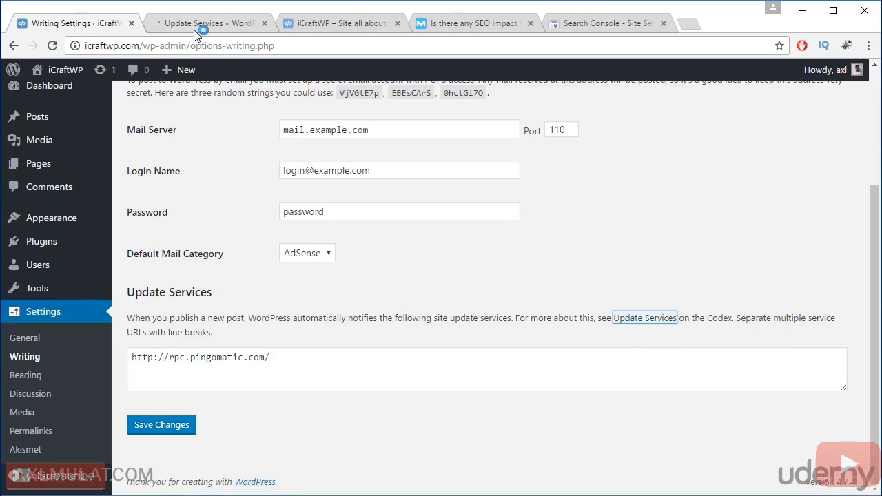
{"action": "left_click", "coordinate": [644, 318]}
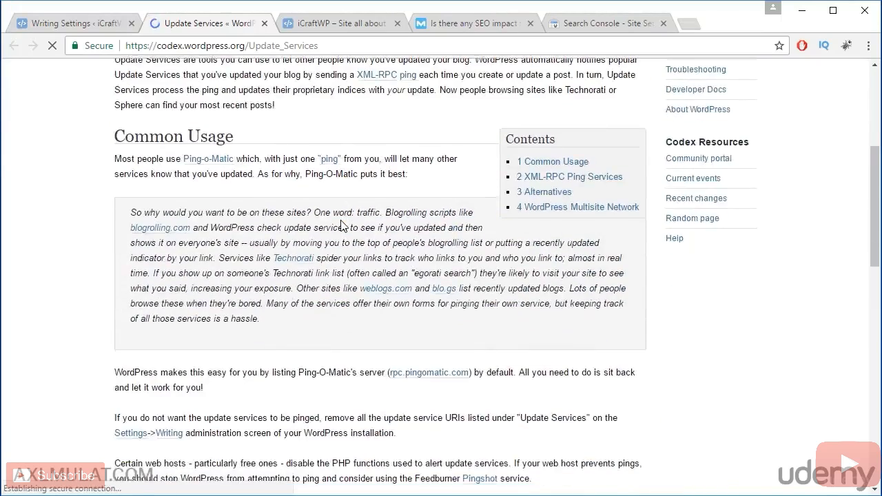
{"action": "scroll", "scroll_direction": "down", "scroll_amount": 3}
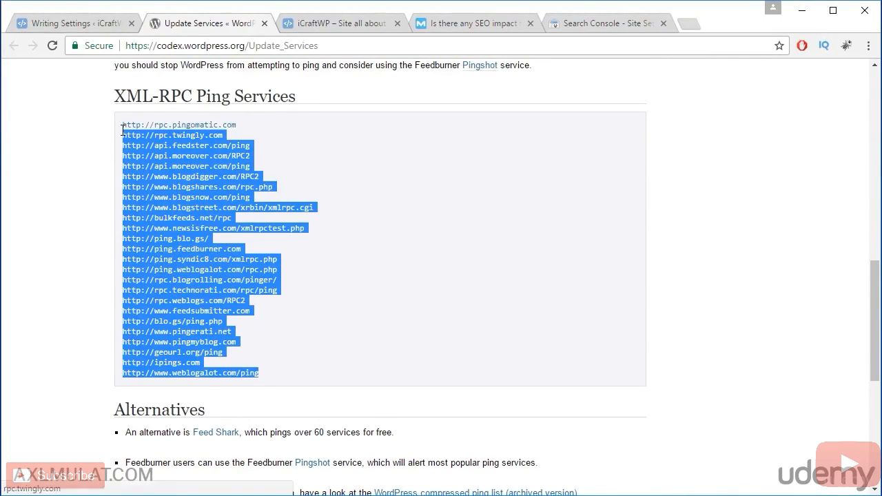
{"action": "left_click", "coordinate": [69, 23]}
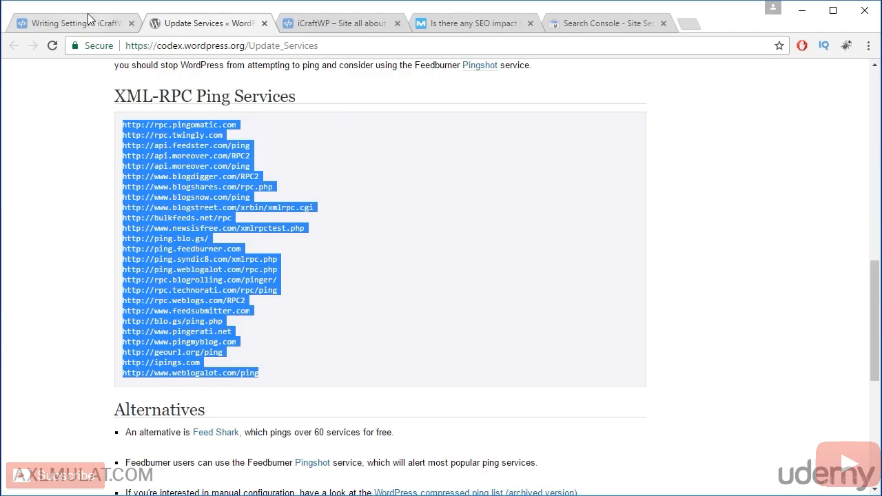
Put the Codex ping service URLs into Update Services and save Writing Settings
{"action": "left_click", "coordinate": [68, 22]}
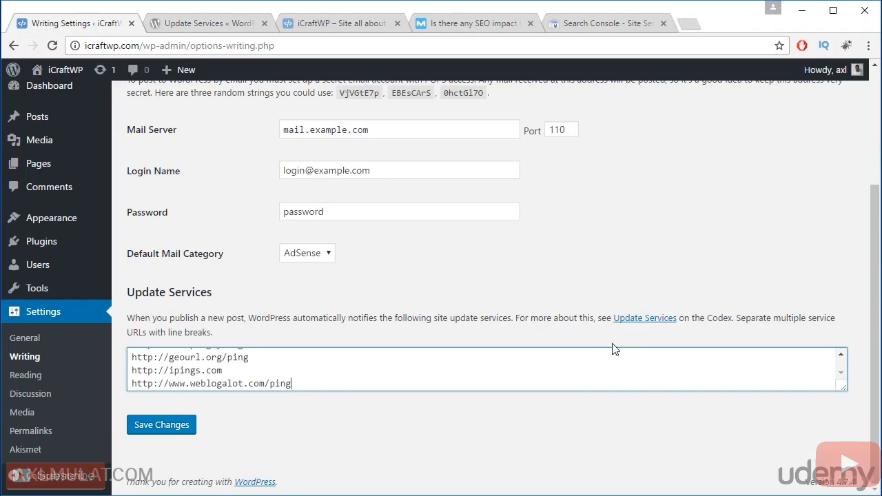
{"action": "mouse_move", "coordinate": [628, 344]}
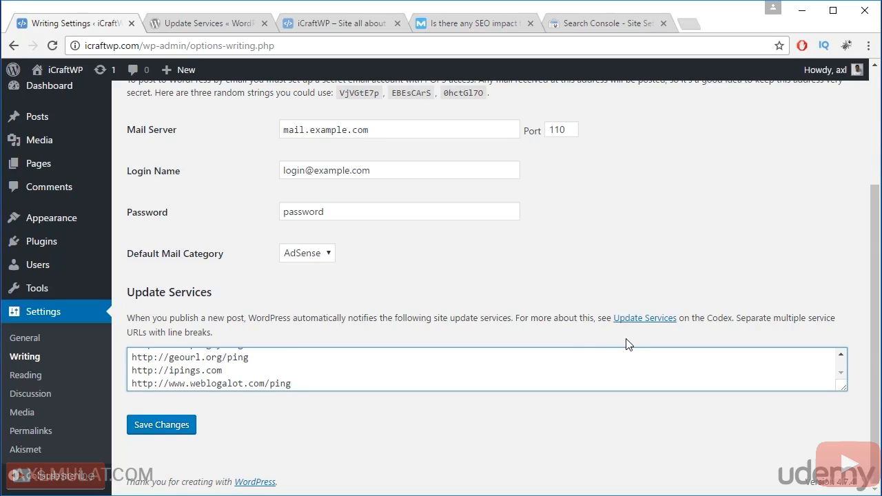
{"action": "left_click", "coordinate": [161, 425]}
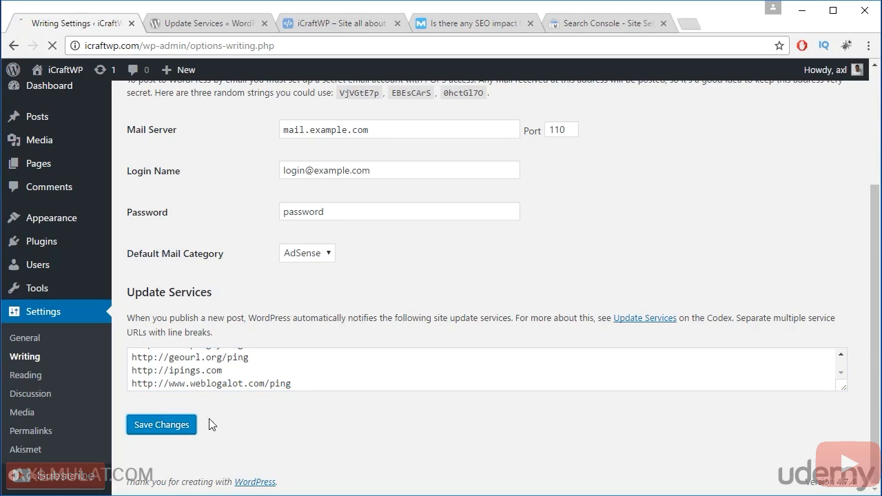
{"action": "left_click", "coordinate": [161, 424]}
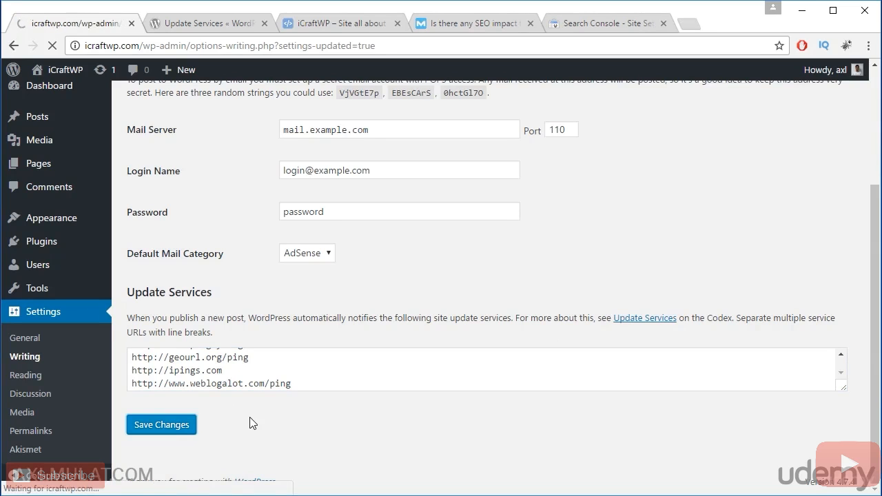
{"action": "left_click", "coordinate": [161, 424]}
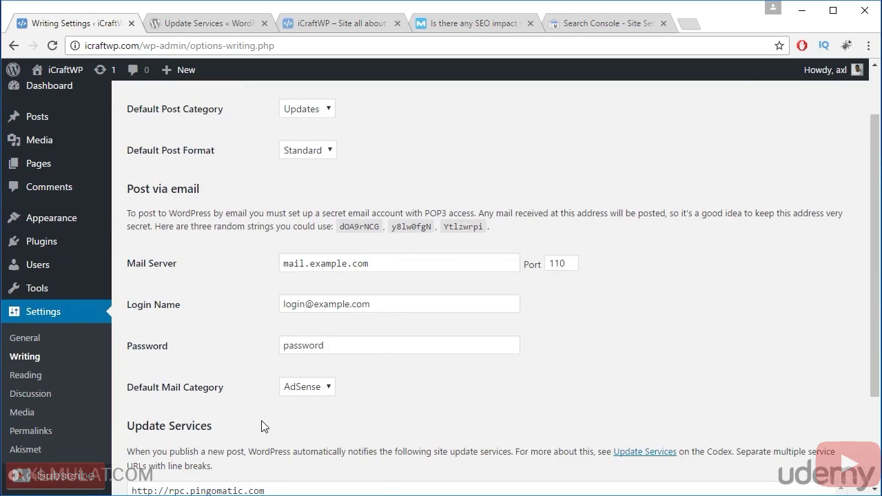
{"action": "mouse_move", "coordinate": [30, 394]}
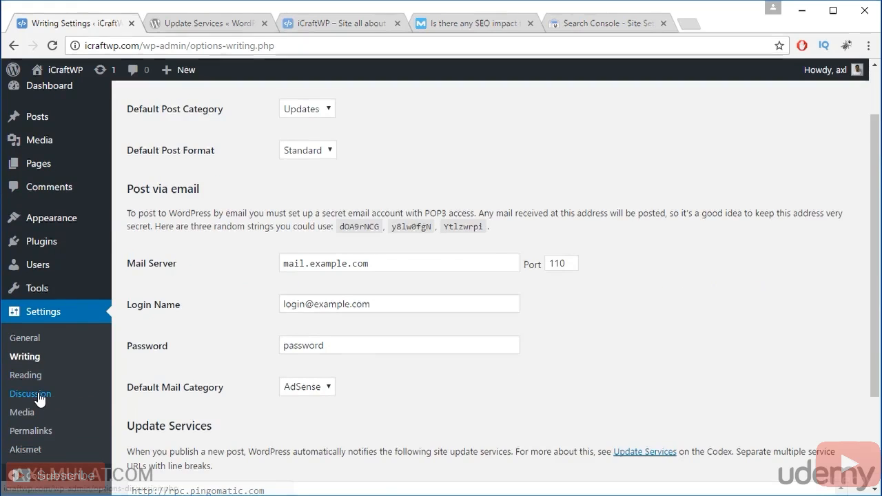
Open Discussion Settings and scroll through email notification, moderation and blacklist options
{"action": "left_click", "coordinate": [30, 393]}
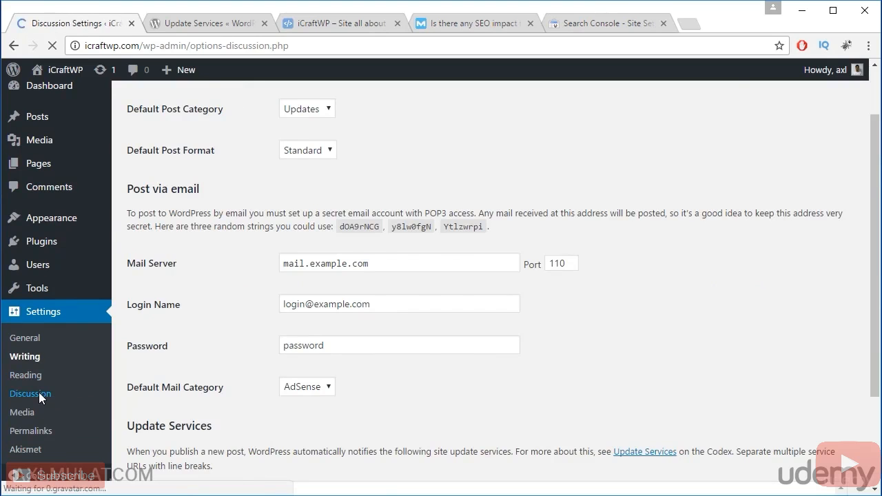
{"action": "left_click", "coordinate": [30, 394]}
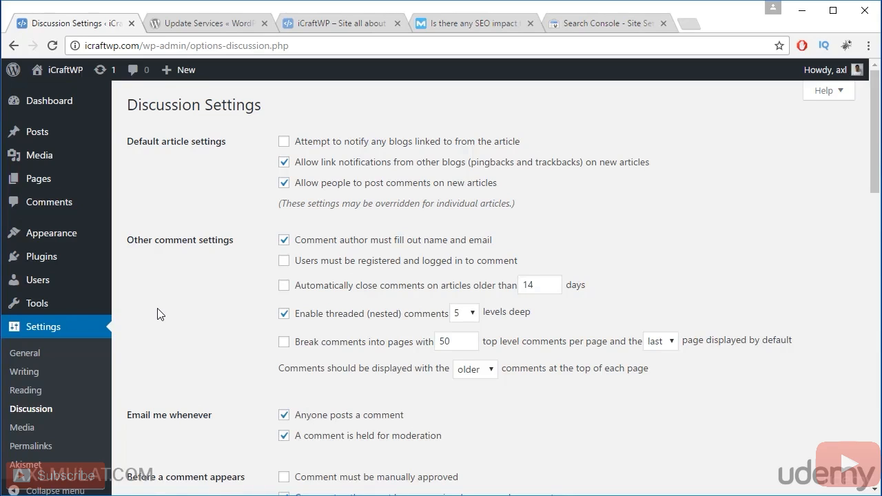
{"action": "mouse_move", "coordinate": [152, 313]}
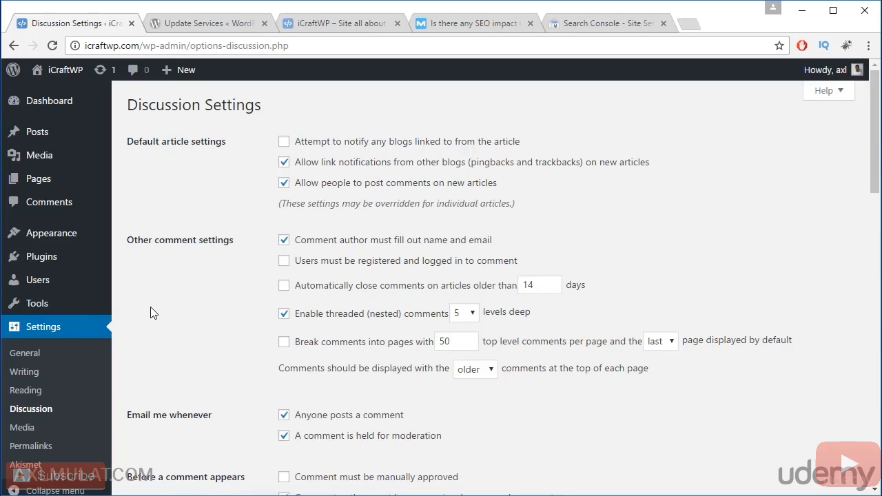
{"action": "scroll", "scroll_direction": "down", "scroll_amount": 3}
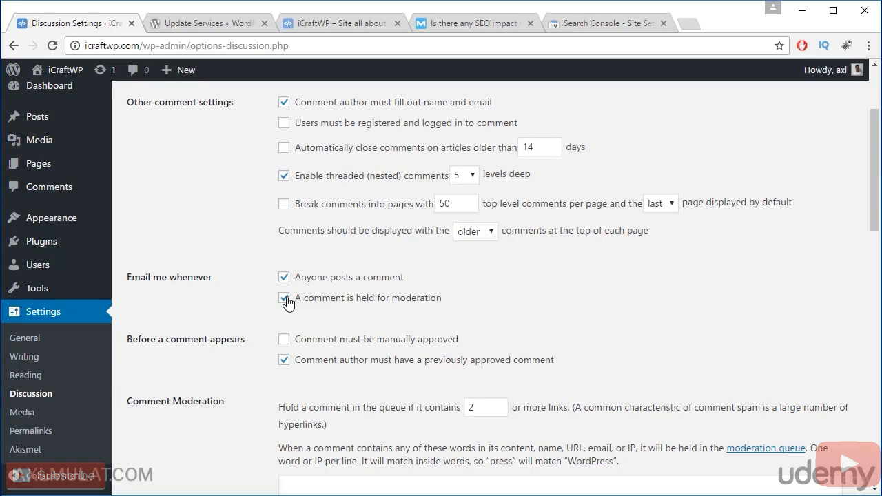
{"action": "scroll", "scroll_direction": "down", "scroll_amount": 3}
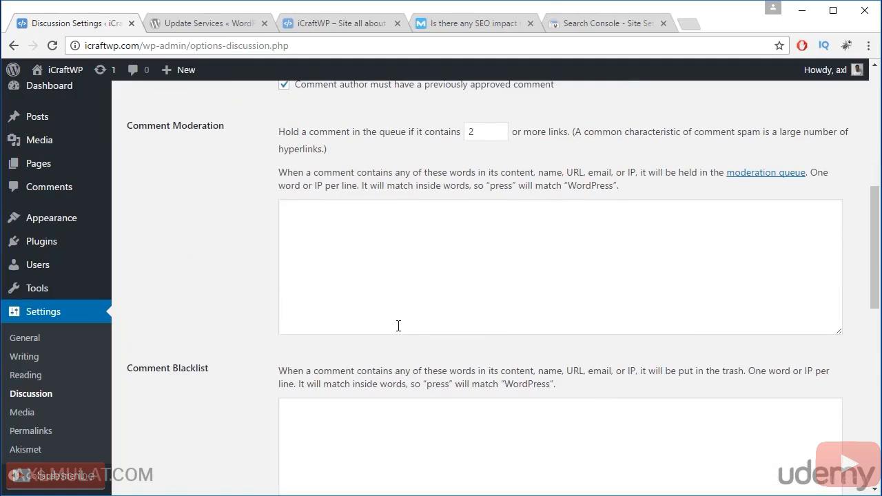
{"action": "scroll", "scroll_direction": "down", "scroll_amount": 3}
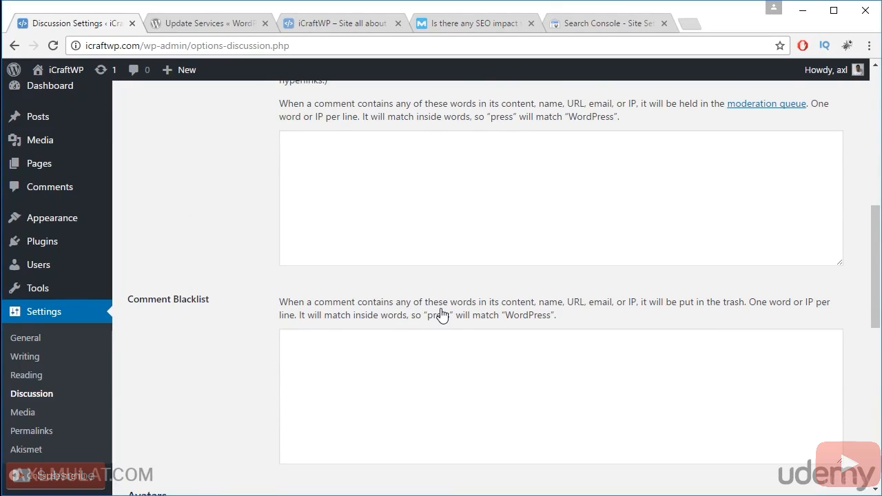
Open Comments in a new tab and try, then clear, IP entries in the blacklist
{"action": "left_click", "coordinate": [368, 359]}
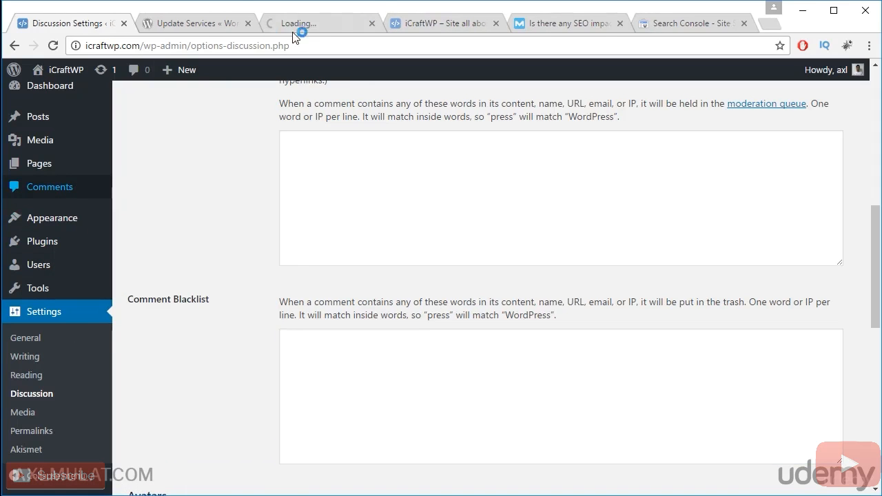
{"action": "left_click", "coordinate": [49, 187]}
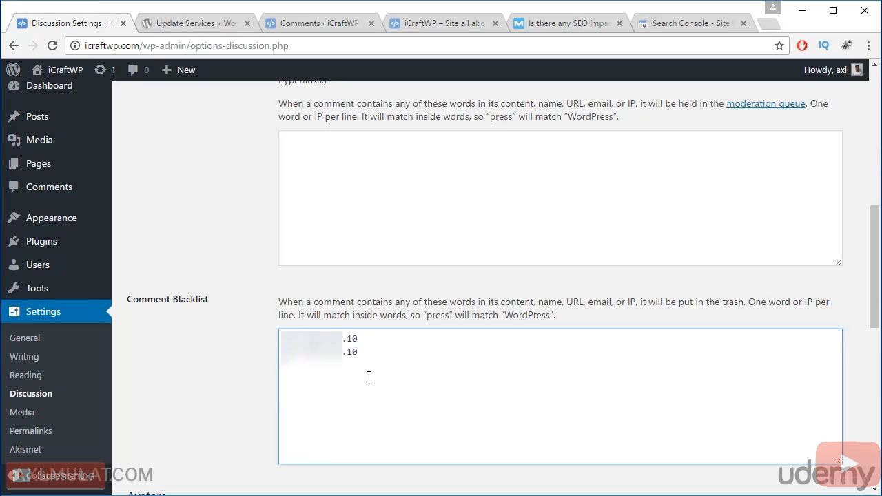
{"action": "left_click", "coordinate": [353, 353]}
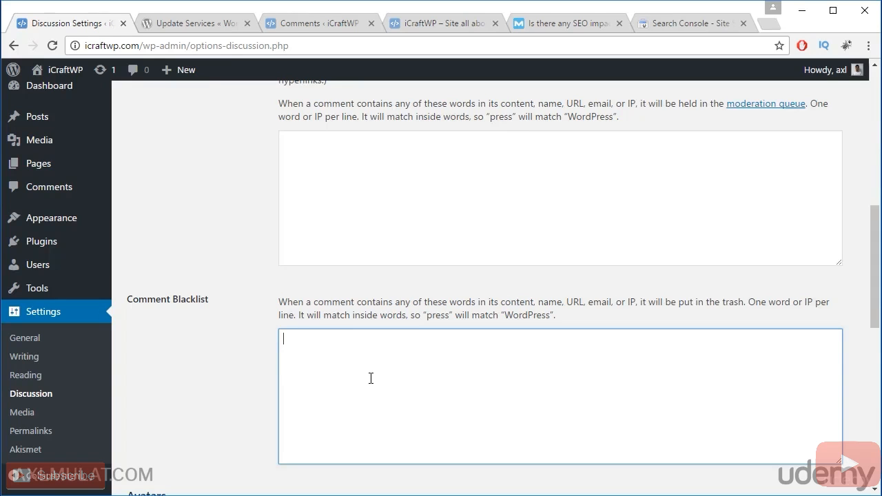
{"action": "scroll", "scroll_direction": "down", "scroll_amount": 3}
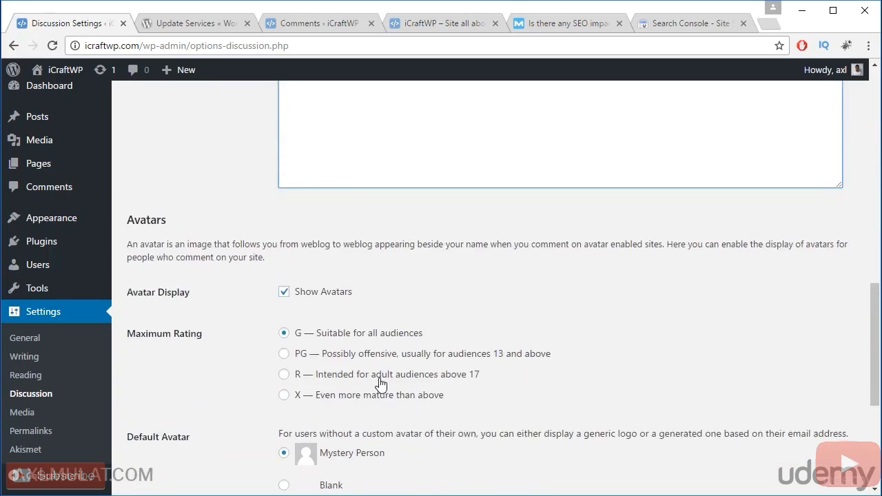
{"action": "scroll", "scroll_direction": "down", "scroll_amount": 3}
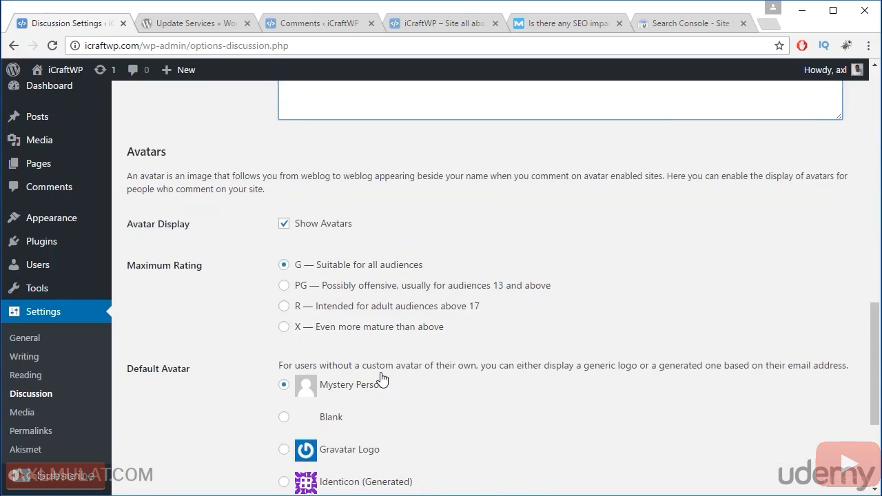
{"action": "mouse_move", "coordinate": [391, 235]}
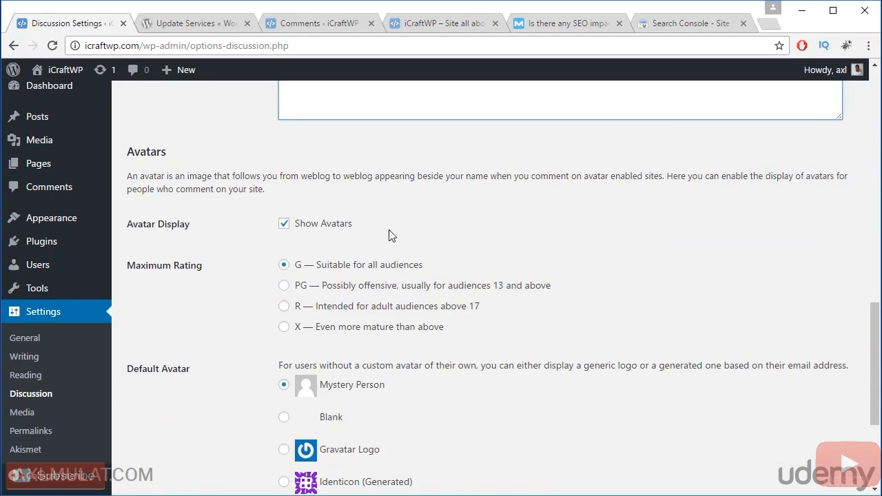
{"action": "scroll", "scroll_direction": "down", "scroll_amount": 3}
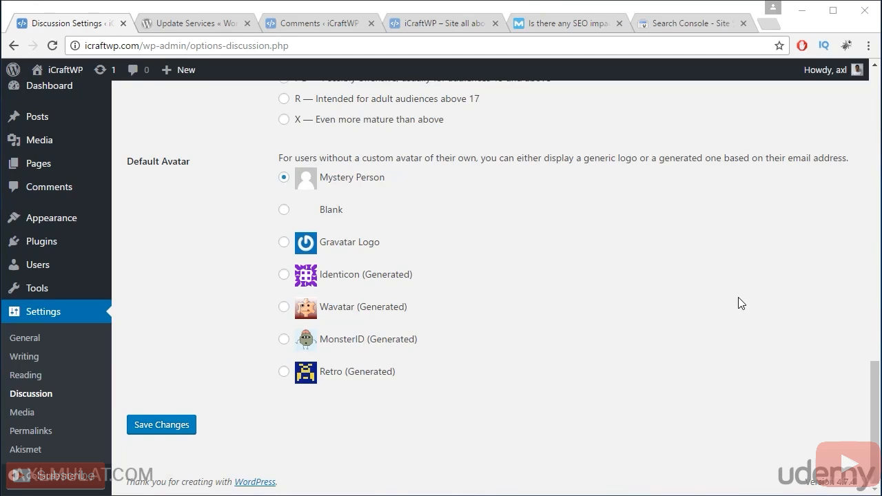
{"action": "mouse_move", "coordinate": [713, 293]}
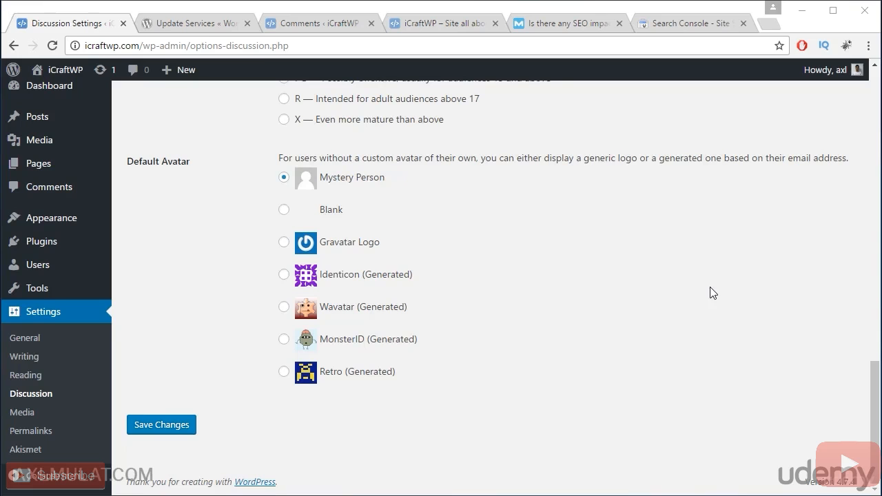
{"action": "mouse_move", "coordinate": [362, 246]}
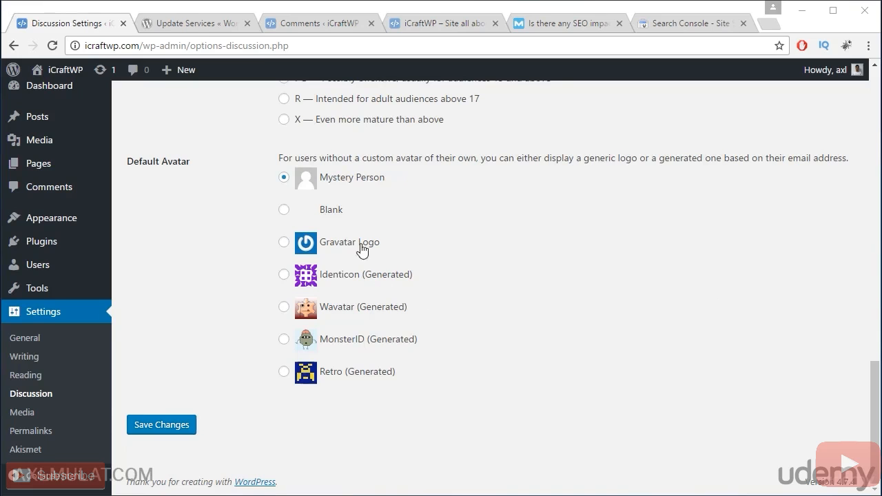
{"action": "left_click", "coordinate": [317, 22]}
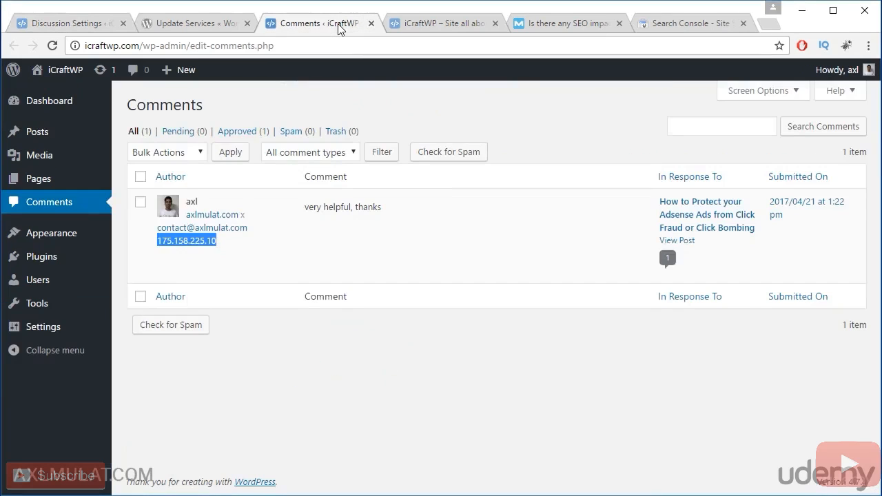
{"action": "mouse_move", "coordinate": [162, 215]}
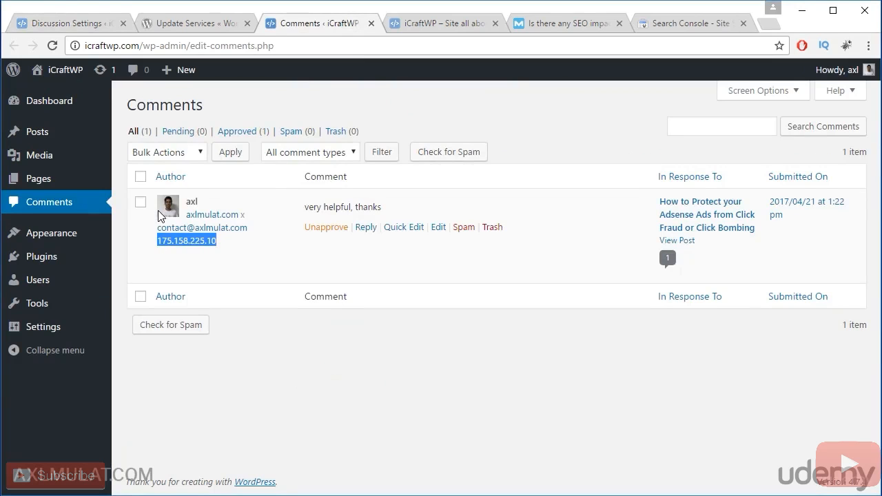
{"action": "mouse_move", "coordinate": [255, 238]}
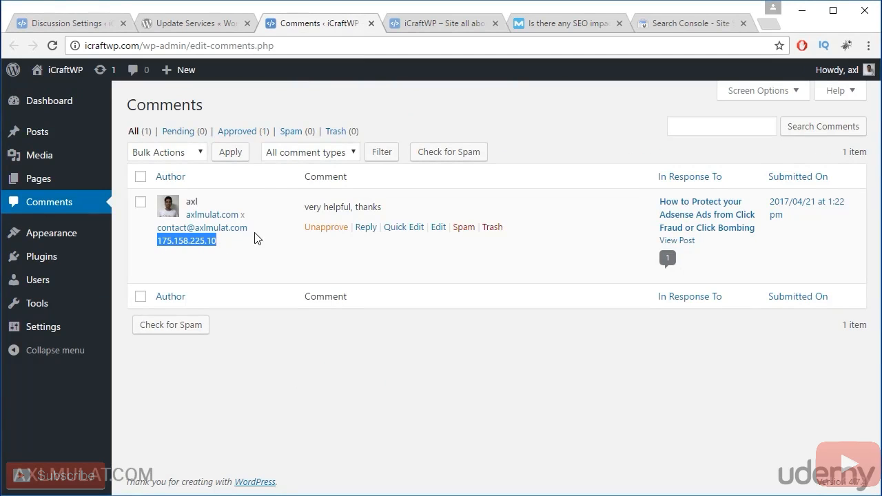
{"action": "mouse_move", "coordinate": [261, 237]}
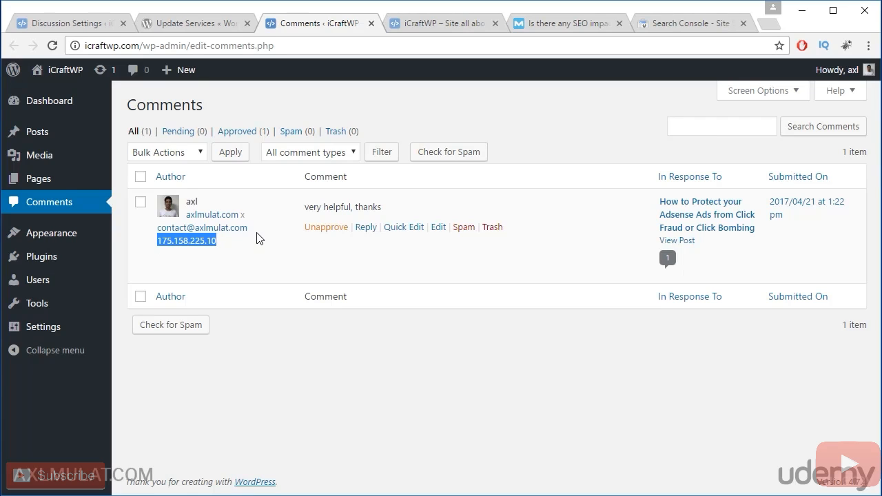
{"action": "mouse_move", "coordinate": [182, 228]}
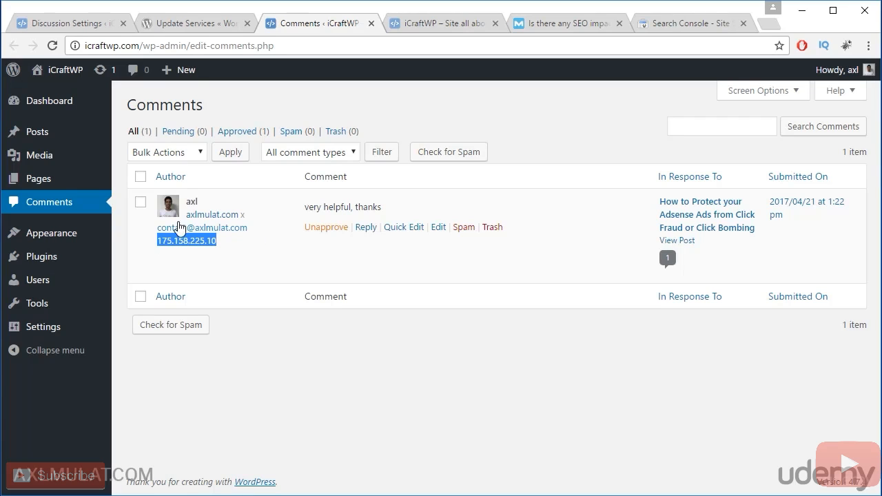
{"action": "mouse_move", "coordinate": [171, 220]}
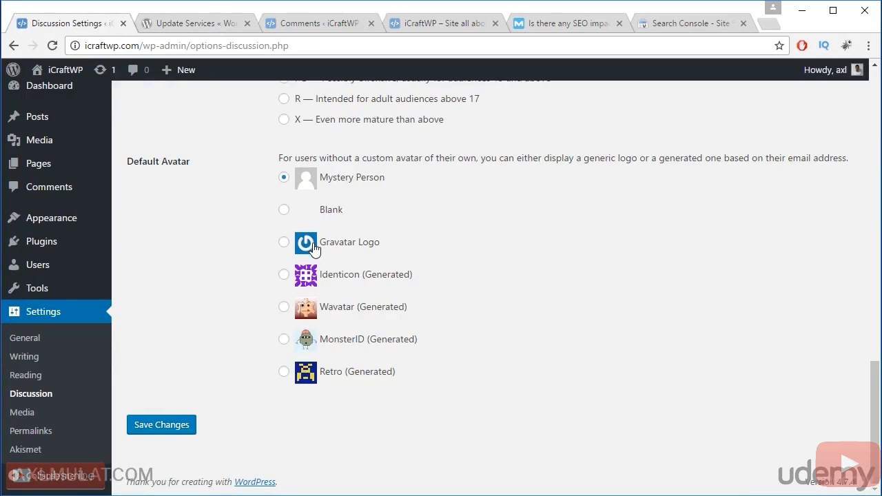
{"action": "mouse_move", "coordinate": [309, 377]}
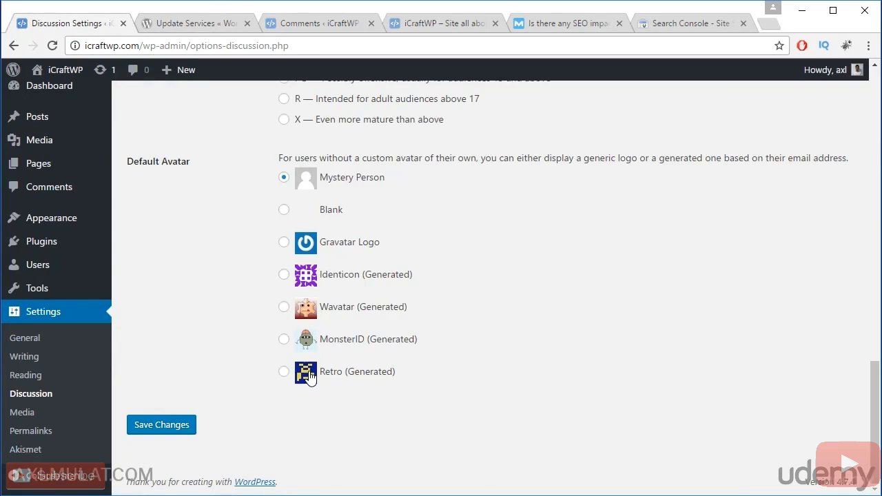
{"action": "mouse_move", "coordinate": [231, 426]}
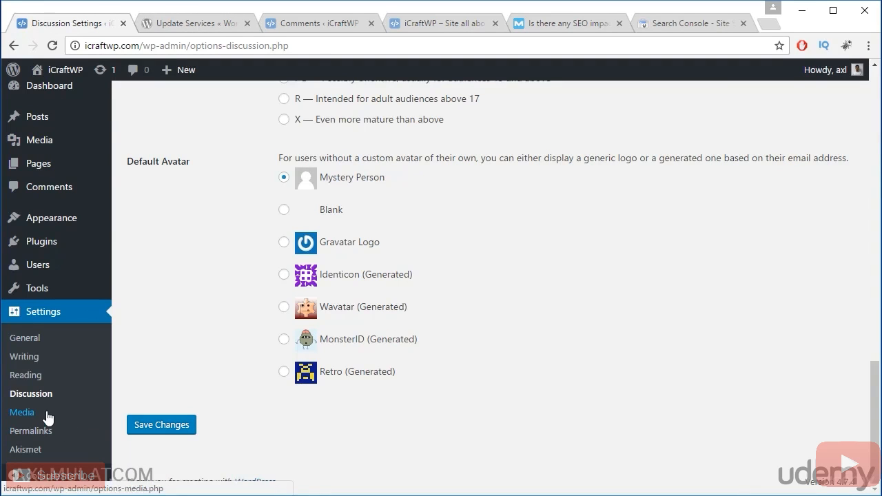
Review thumbnail, medium and large image sizes in Media Settings, then open Permalinks
{"action": "left_click", "coordinate": [21, 412]}
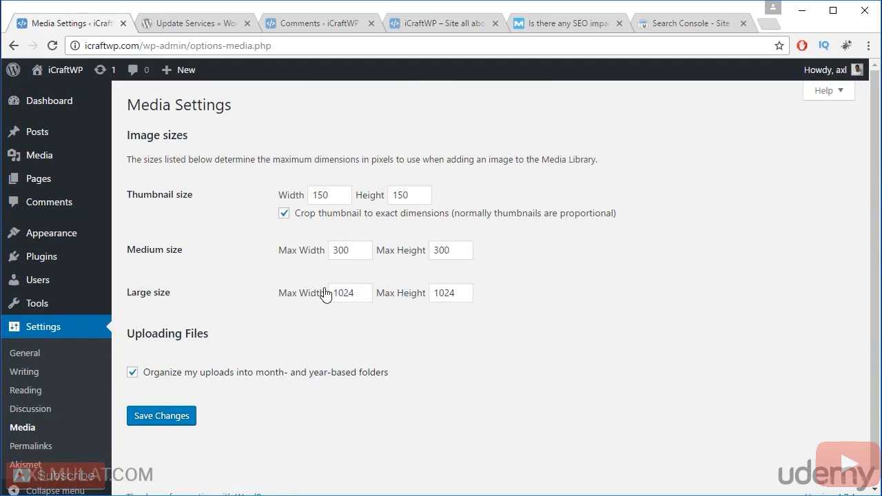
{"action": "scroll", "scroll_direction": "down", "scroll_amount": 3}
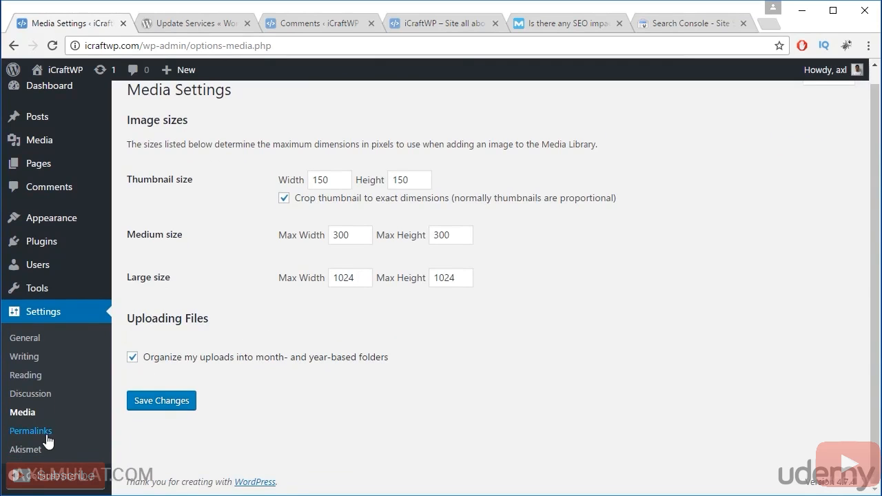
{"action": "left_click", "coordinate": [31, 431]}
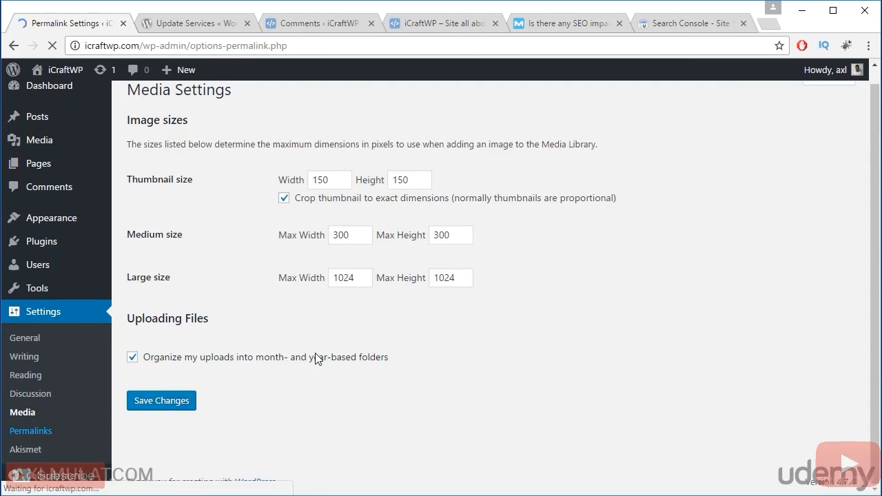
Open Permalink Settings and set a Custom Structure of /%category%/%postname%/
{"action": "left_click", "coordinate": [30, 431]}
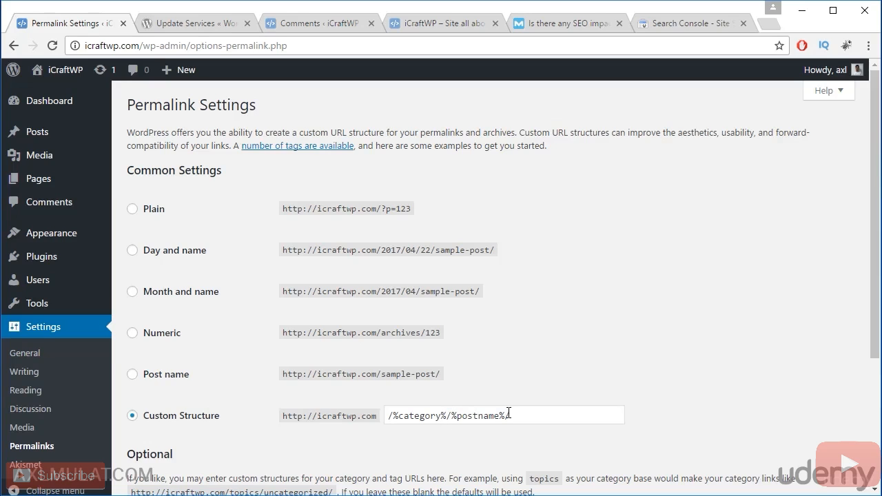
{"action": "left_click", "coordinate": [503, 415]}
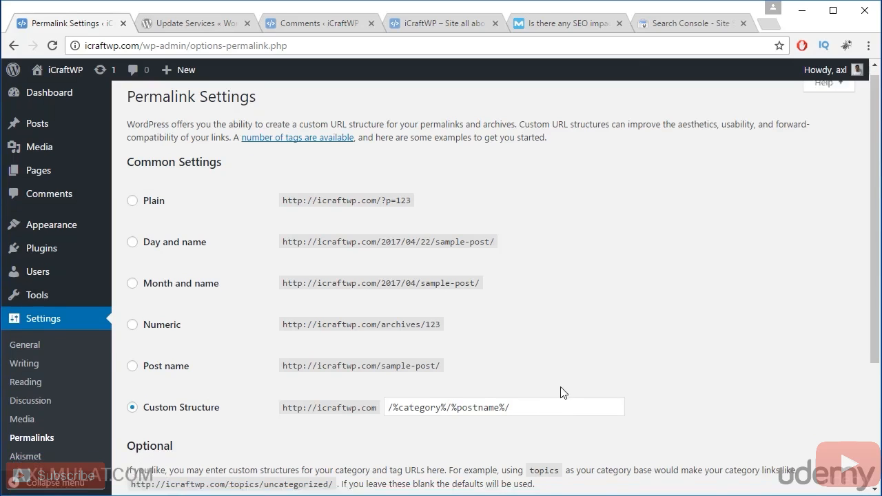
{"action": "scroll", "scroll_direction": "down", "scroll_amount": 3}
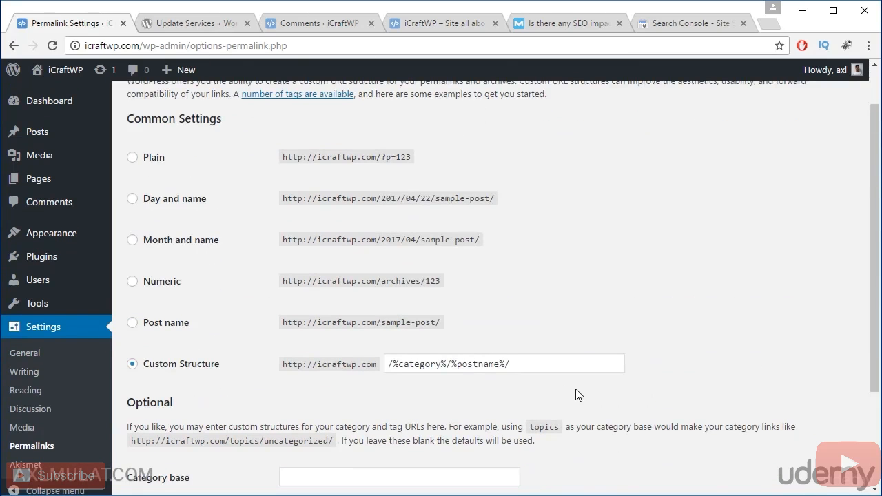